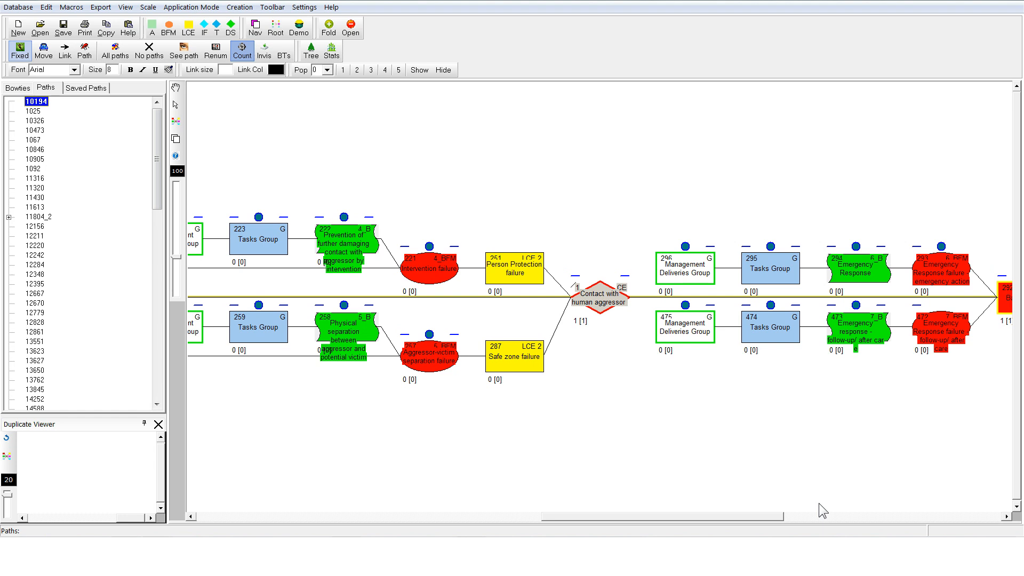
- Expand the full bowtie and zoom out to see it all at once
{"action": "left_click", "coordinate": [599, 298]}
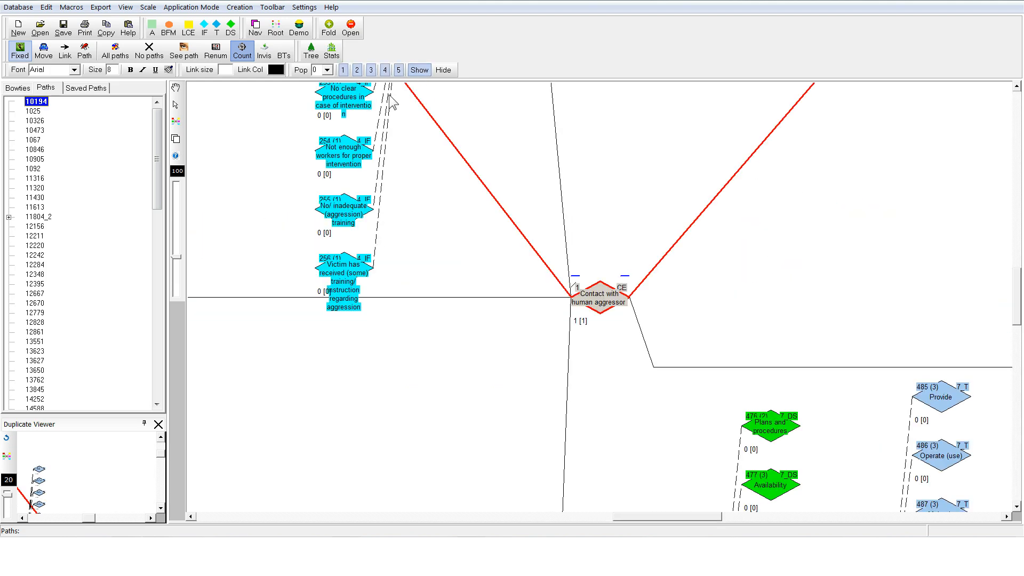
{"action": "left_click", "coordinate": [418, 70]}
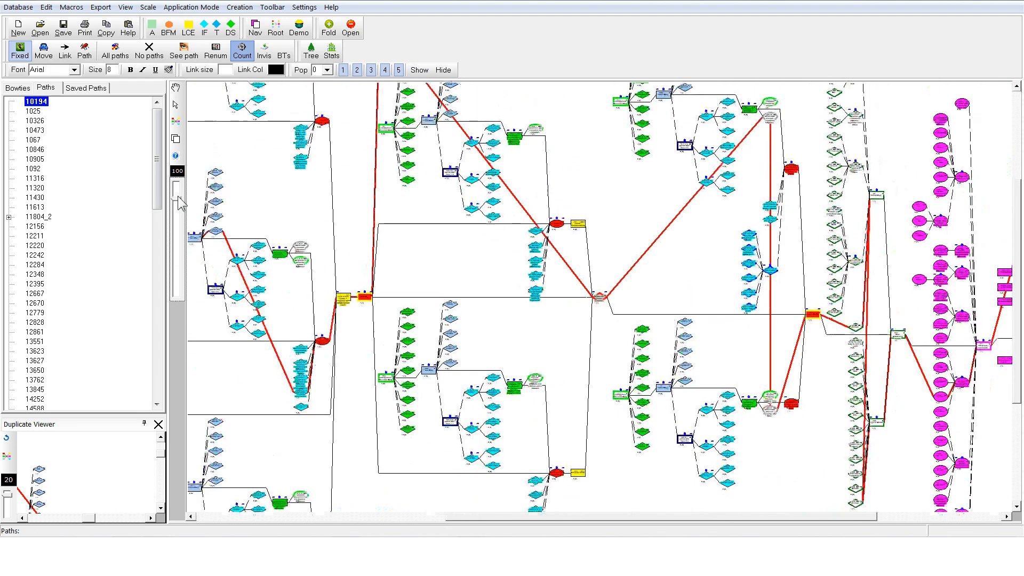
- Trace paths 1025, 10473, 10846, 1092 and 11316 on the bowtie in turn
{"action": "left_click", "coordinate": [36, 111]}
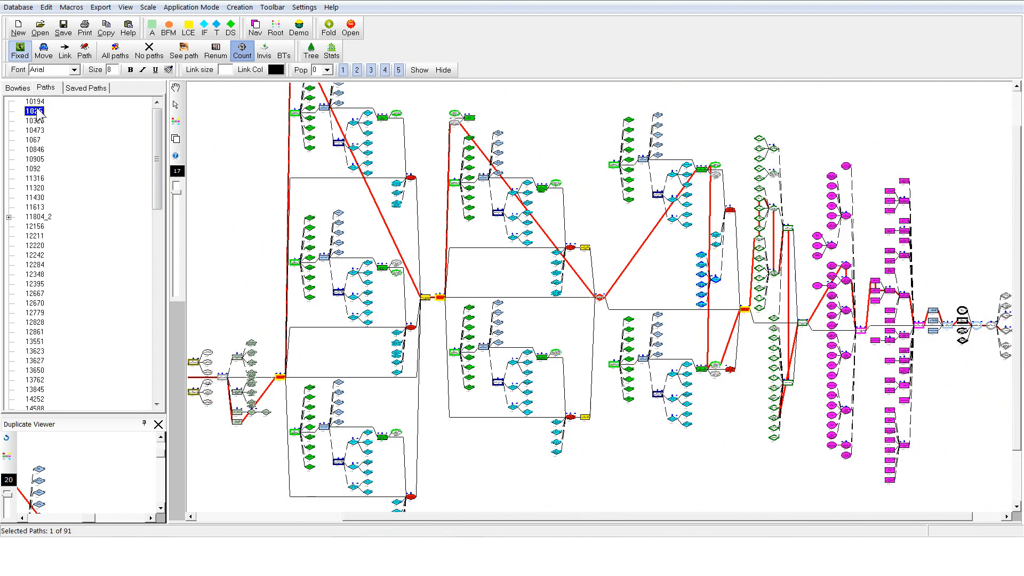
{"action": "left_click", "coordinate": [36, 130]}
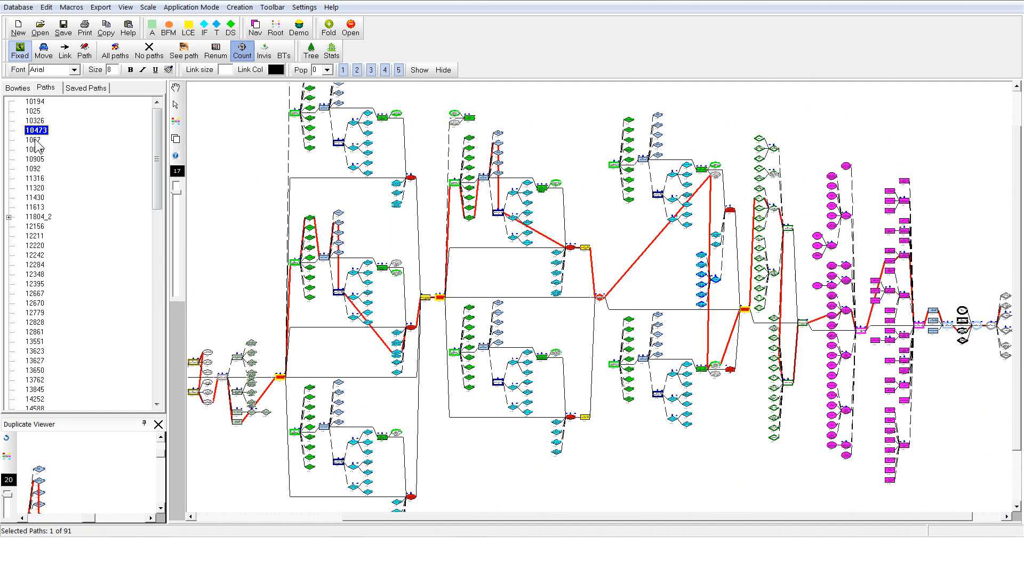
{"action": "left_click", "coordinate": [34, 149]}
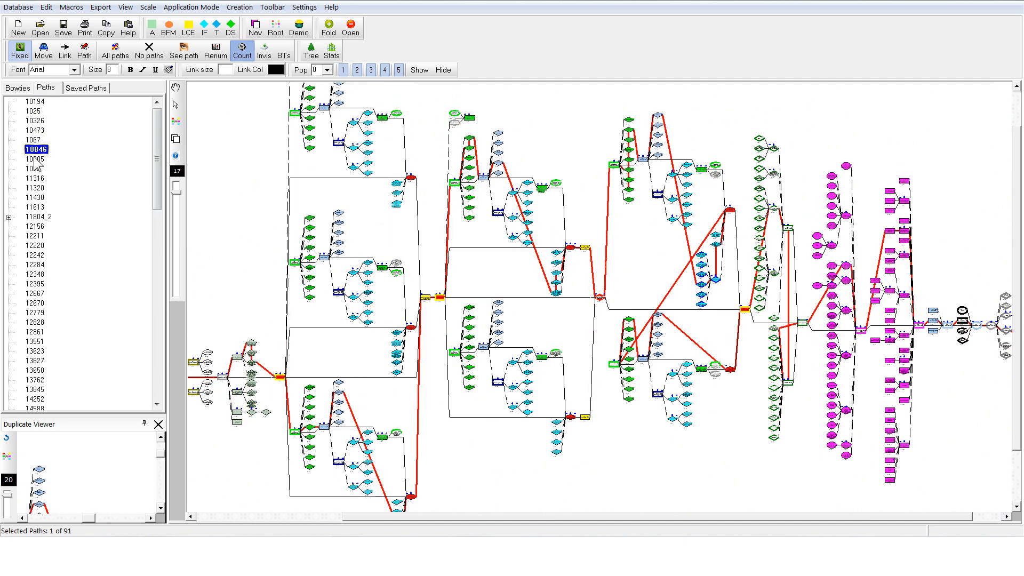
{"action": "left_click", "coordinate": [34, 169]}
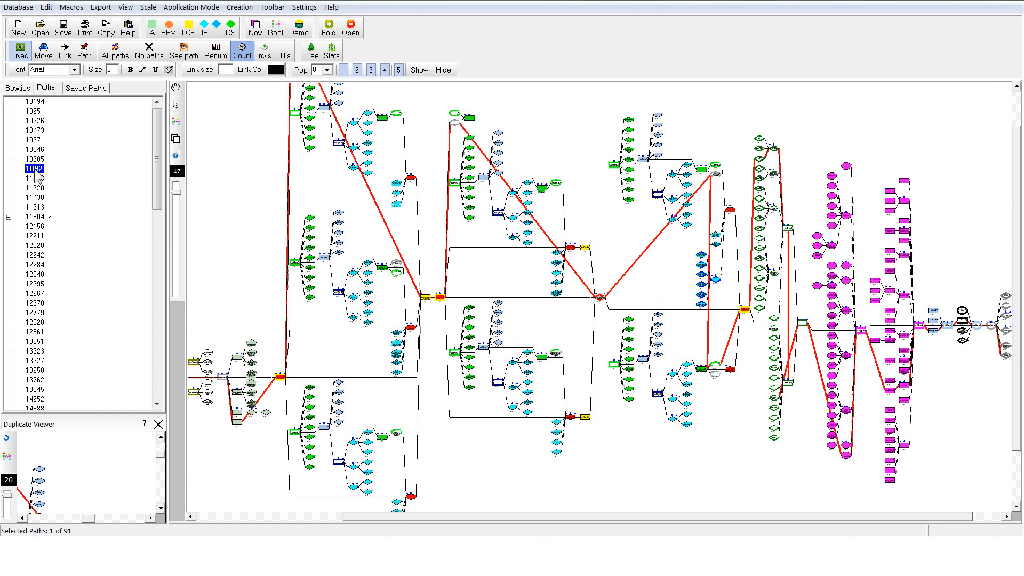
{"action": "left_click", "coordinate": [34, 178]}
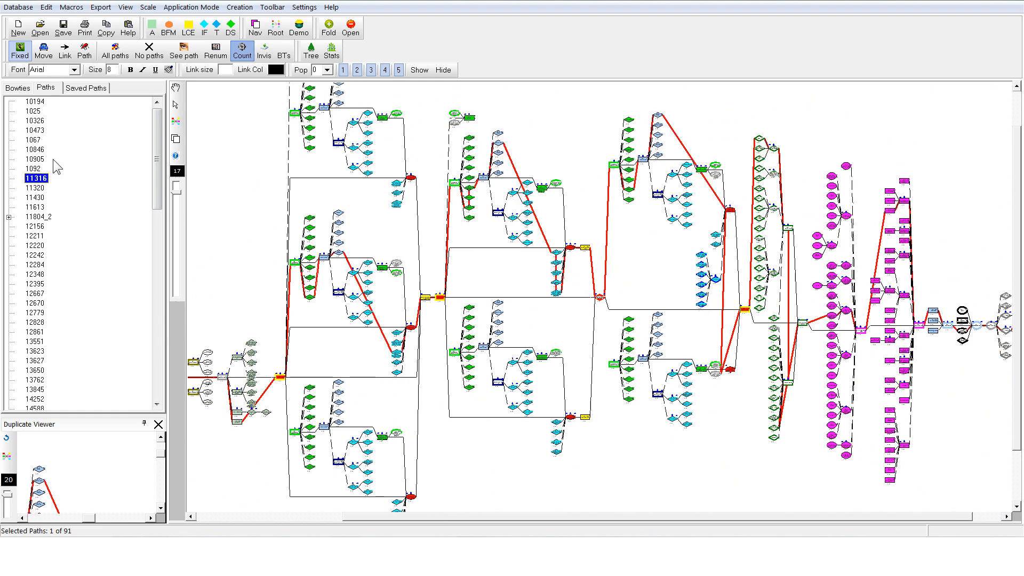
- Switch the application mode to Lite
{"action": "left_click", "coordinate": [191, 8]}
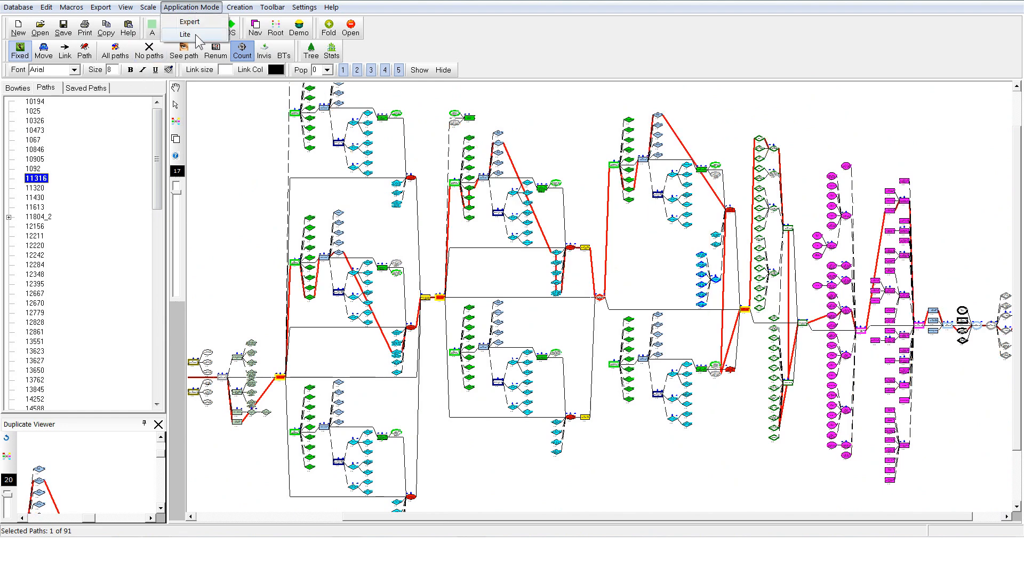
{"action": "left_click", "coordinate": [185, 34]}
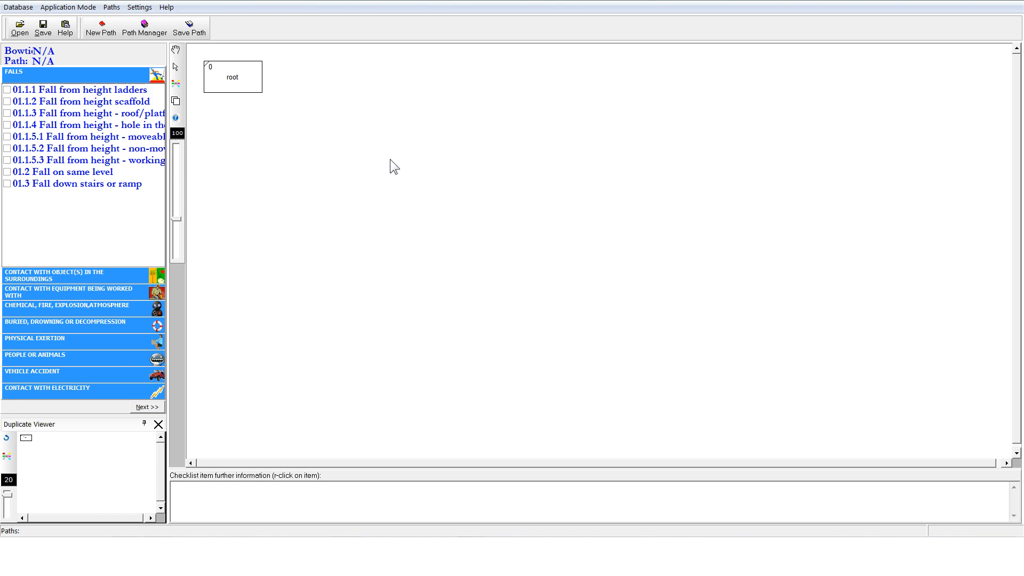
{"action": "left_click", "coordinate": [18, 7]}
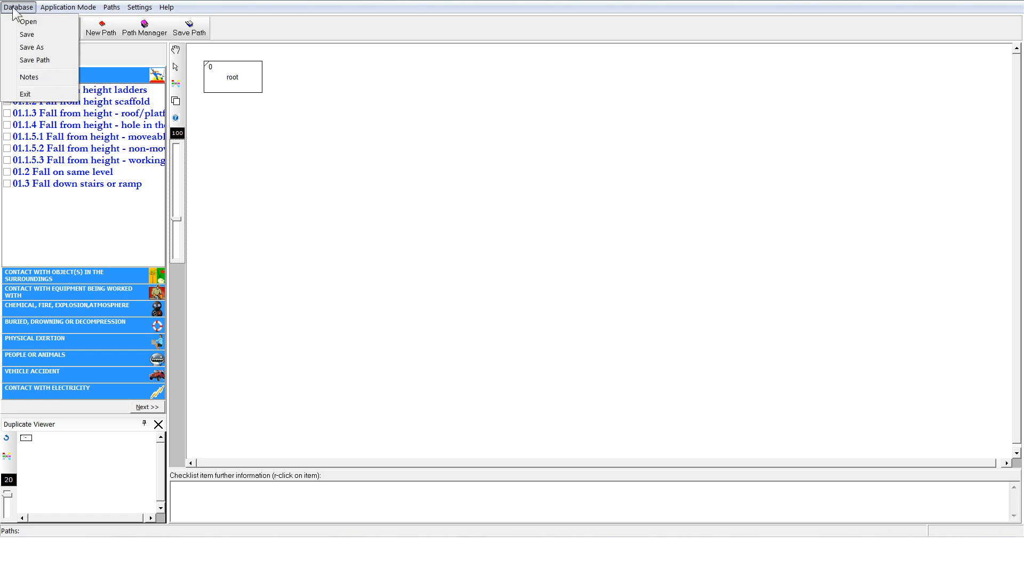
{"action": "left_click", "coordinate": [29, 77]}
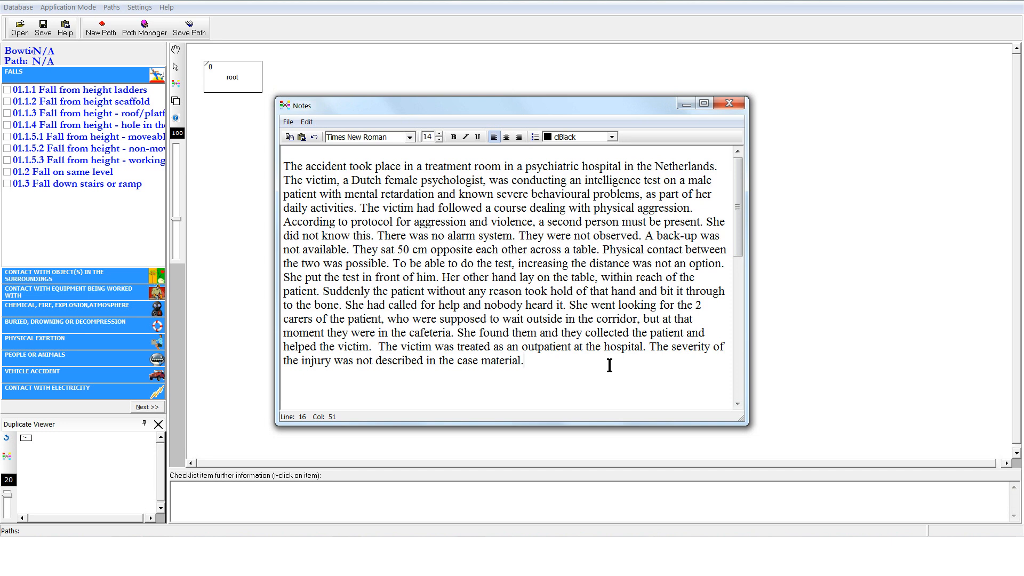
{"action": "mouse_move", "coordinate": [728, 104]}
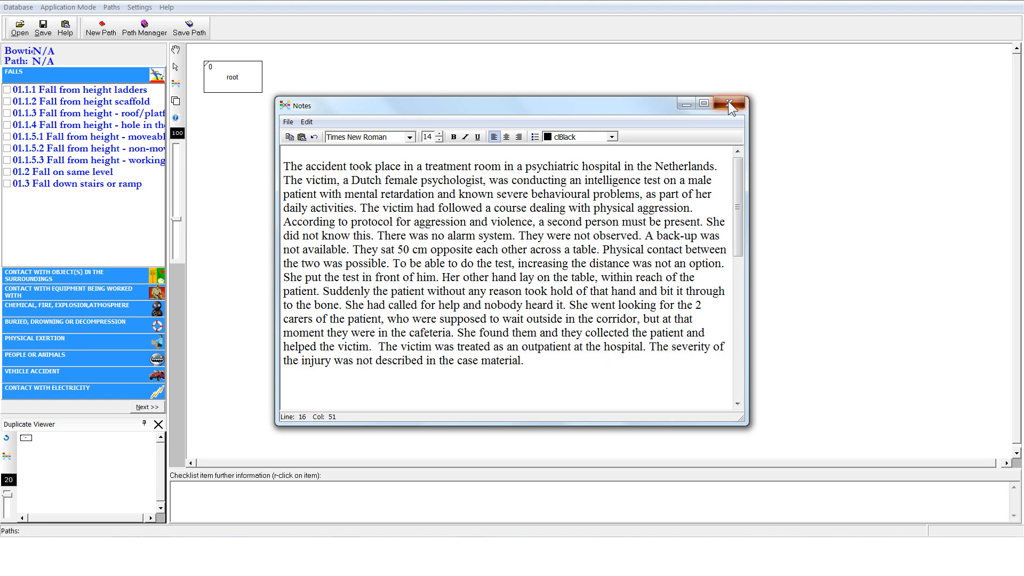
{"action": "left_click", "coordinate": [730, 104]}
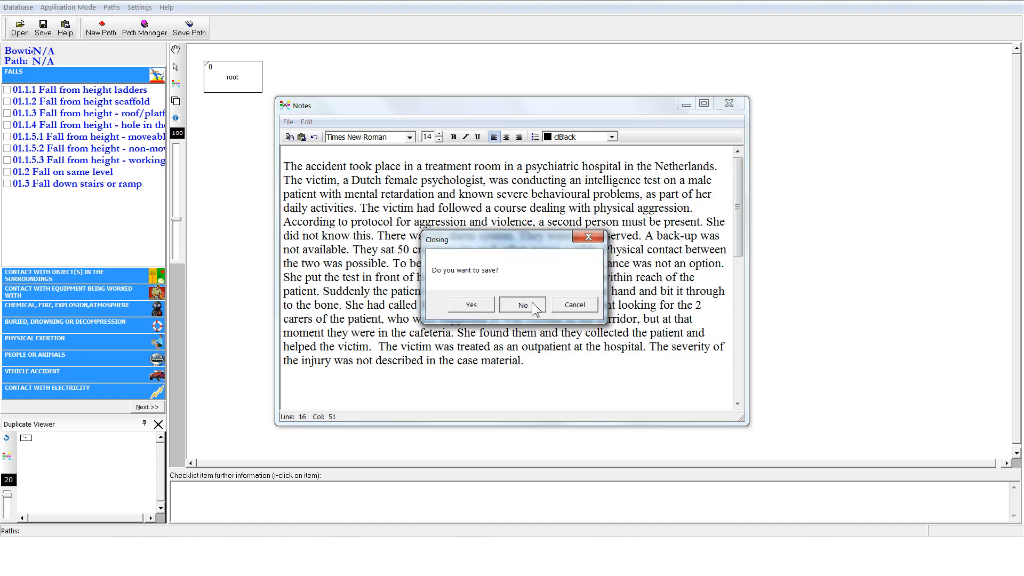
{"action": "left_click", "coordinate": [522, 305]}
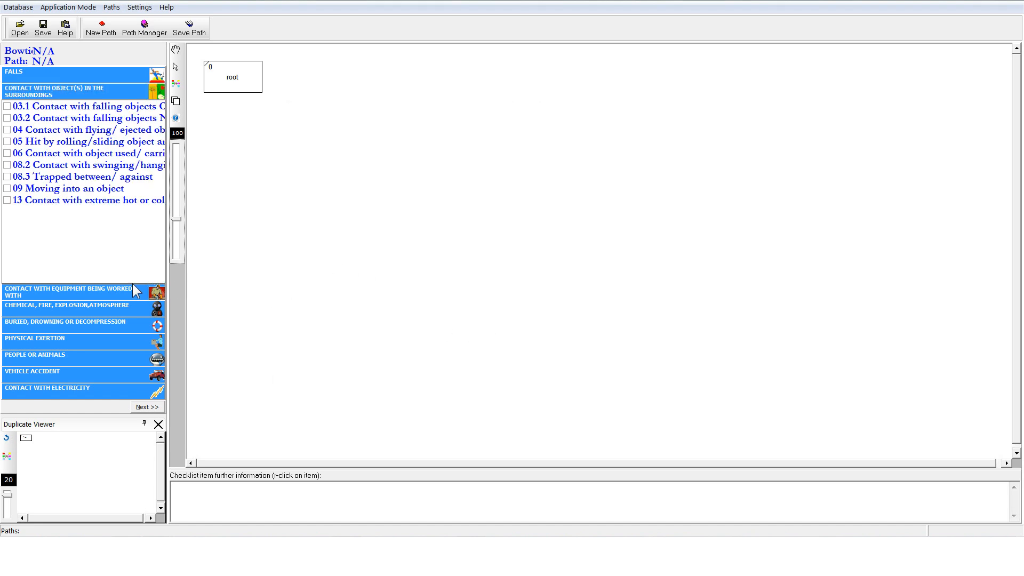
- Expand the People or Animals accident category in the checklist
{"action": "left_click", "coordinate": [78, 292]}
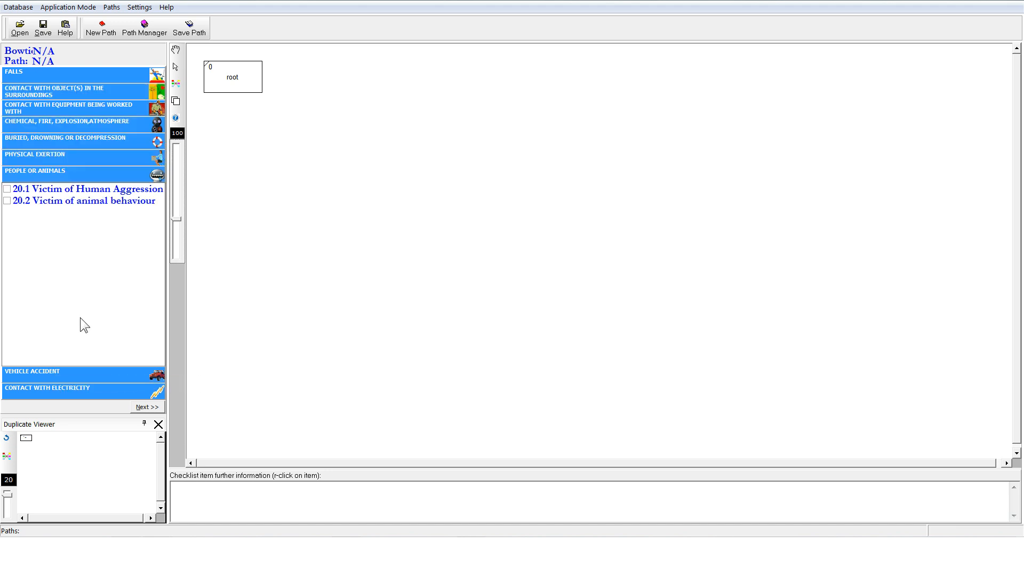
{"action": "mouse_move", "coordinate": [51, 196]}
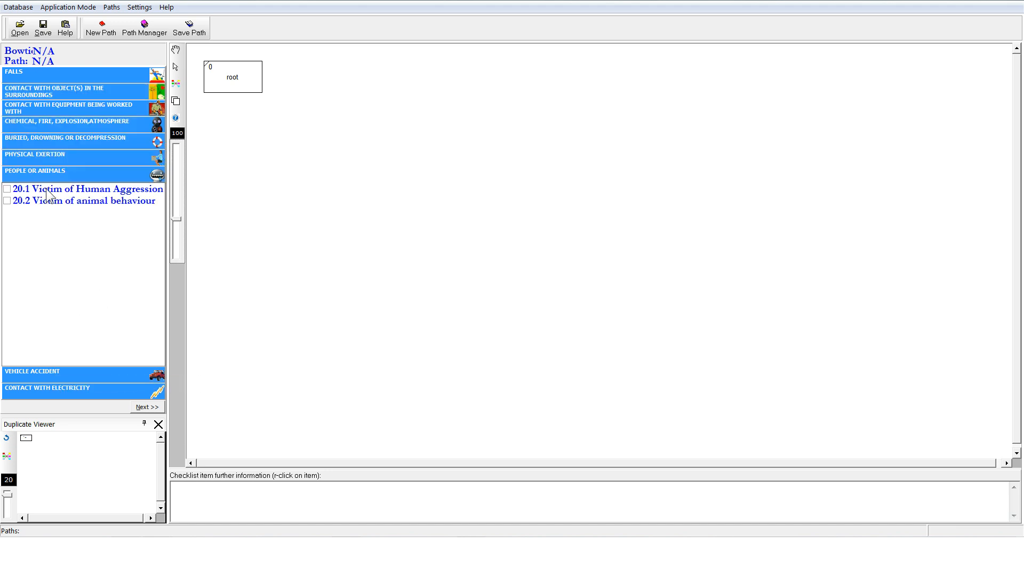
{"action": "mouse_move", "coordinate": [46, 181]}
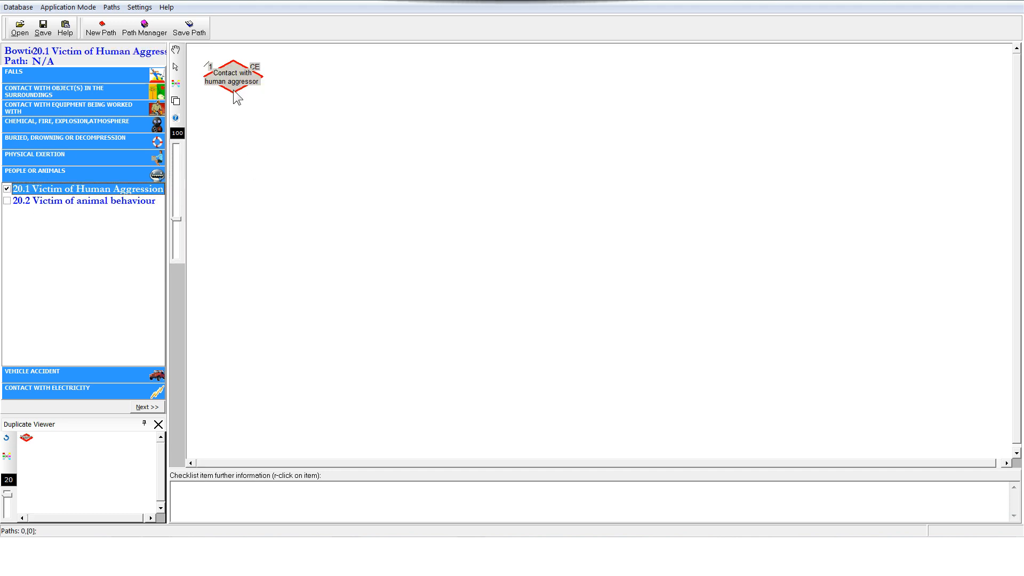
{"action": "mouse_move", "coordinate": [232, 77]}
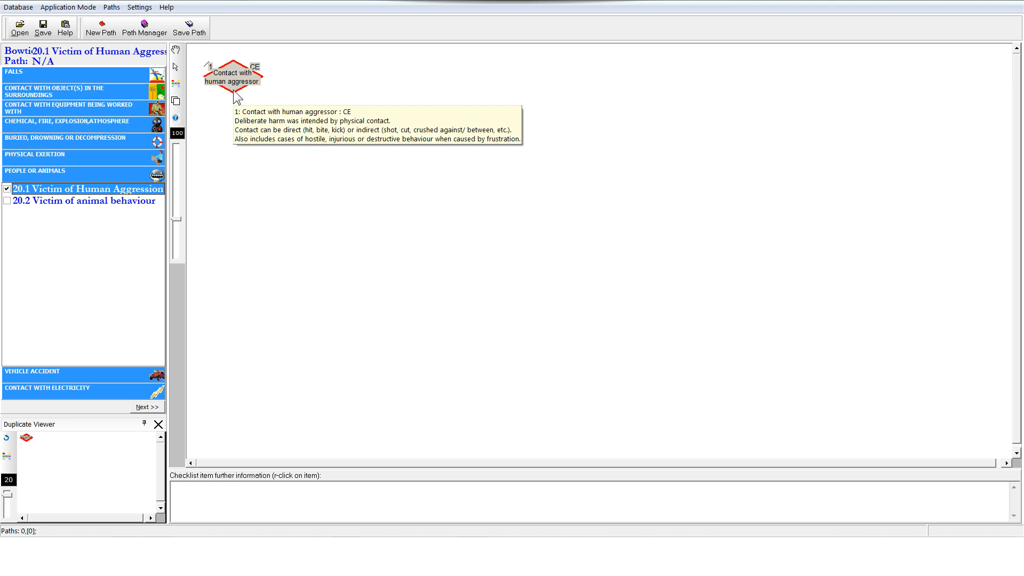
{"action": "mouse_move", "coordinate": [173, 325]}
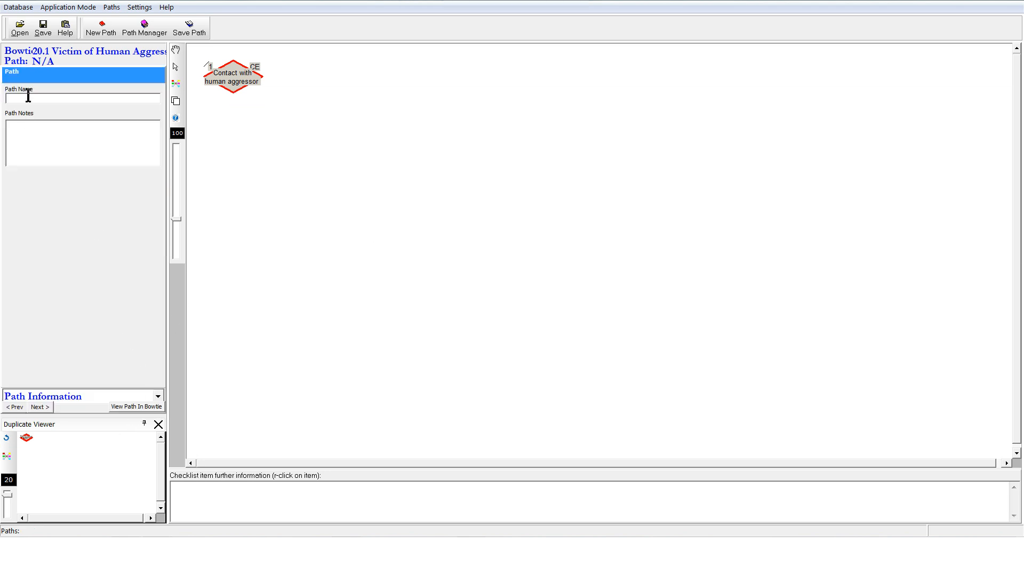
- Name the path with placeholder notes, accept the duplicate-name warning, and rename it Example B
{"action": "type", "text": "Example A"}
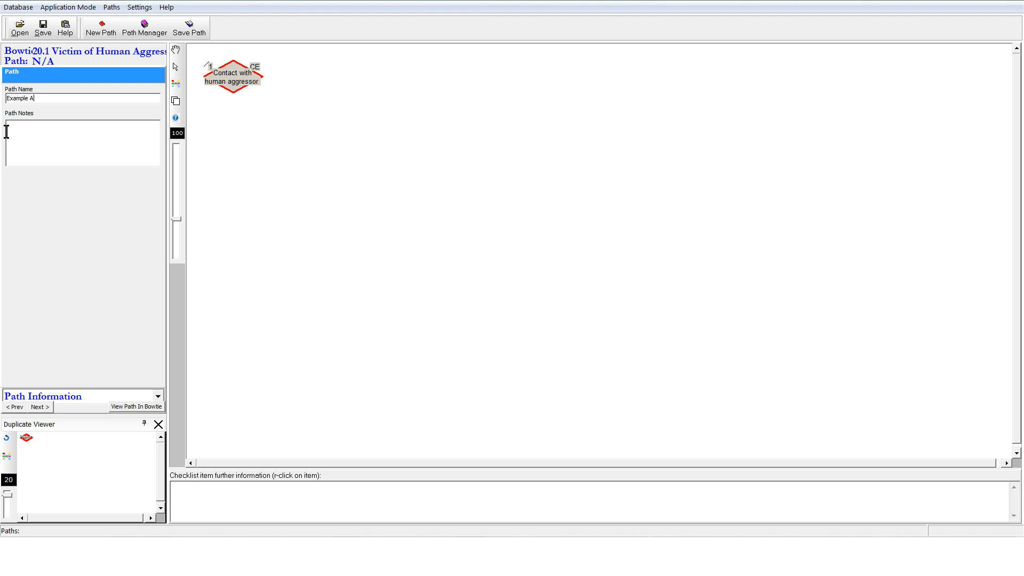
{"action": "type", "text": "Notes...."}
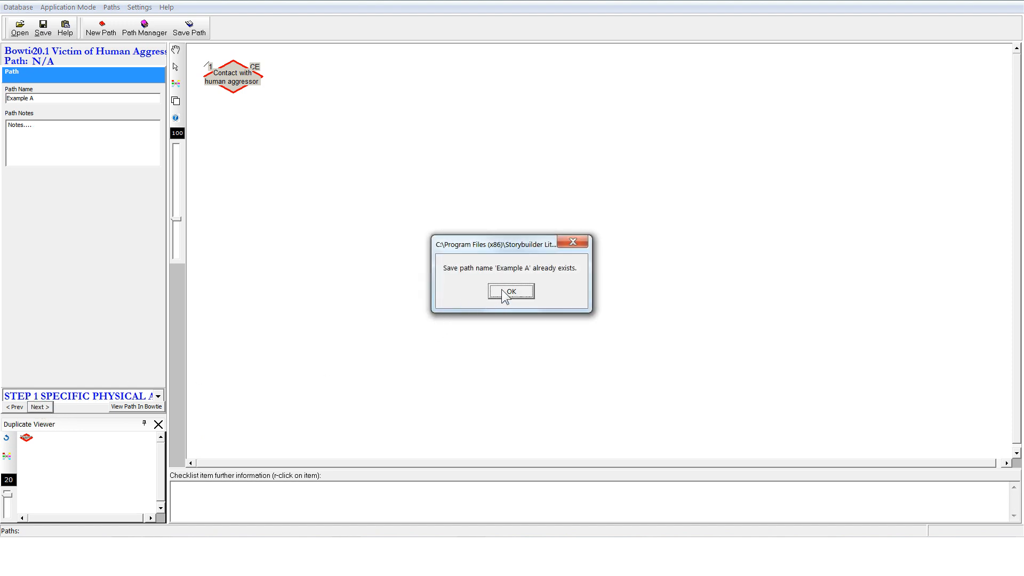
{"action": "left_click", "coordinate": [511, 290]}
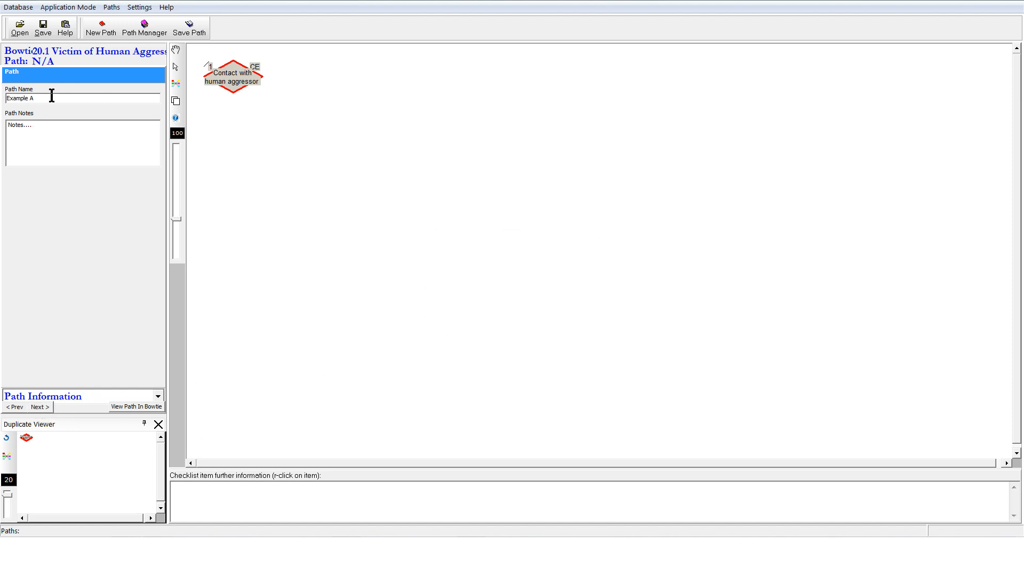
{"action": "type", "text": "ExampleB"}
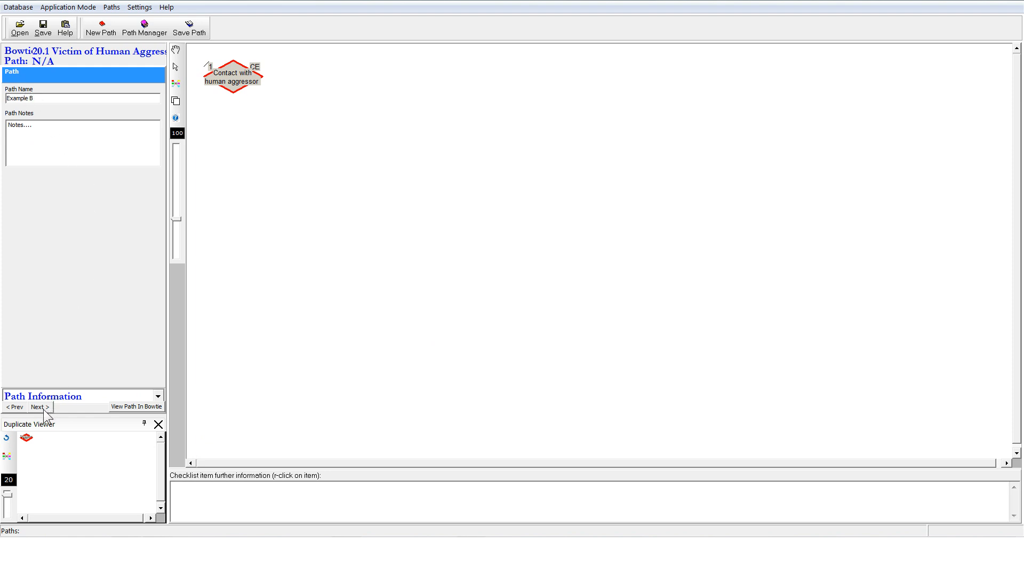
- Move to Step 1 Specific Physical Activity and widen the checklist panel to read entries
{"action": "left_click", "coordinate": [37, 407]}
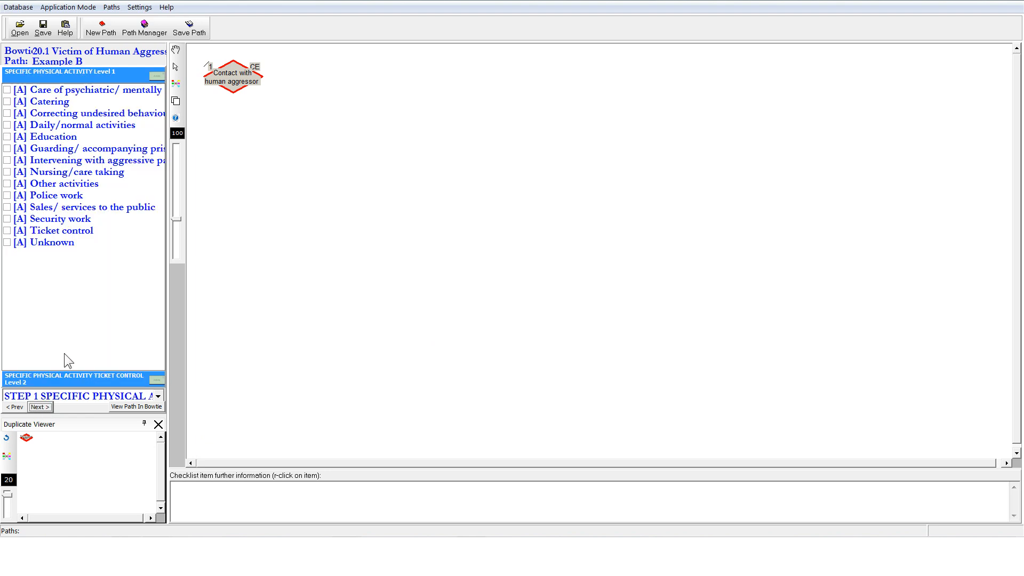
{"action": "mouse_move", "coordinate": [70, 338]}
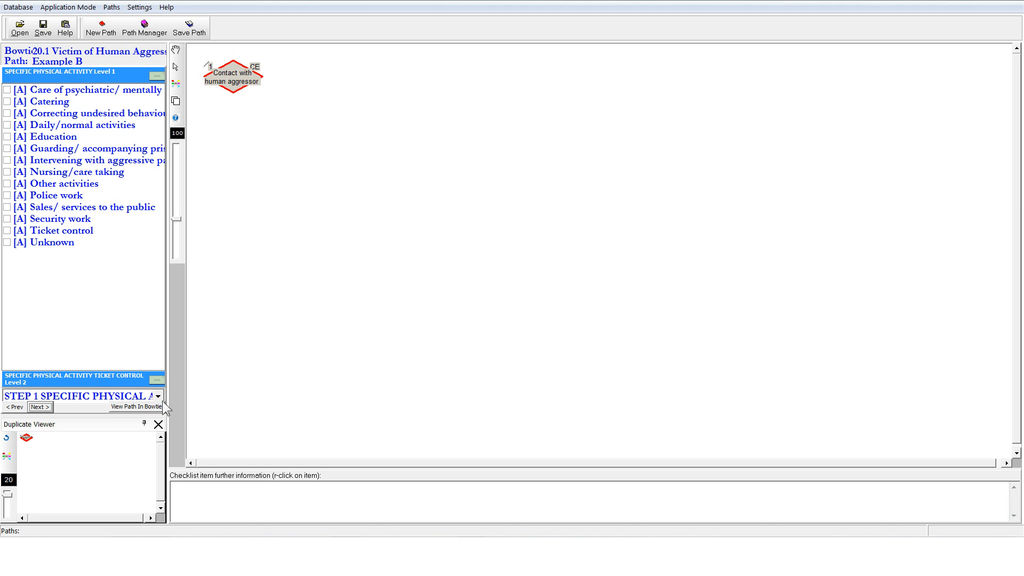
{"action": "left_click", "coordinate": [157, 397]}
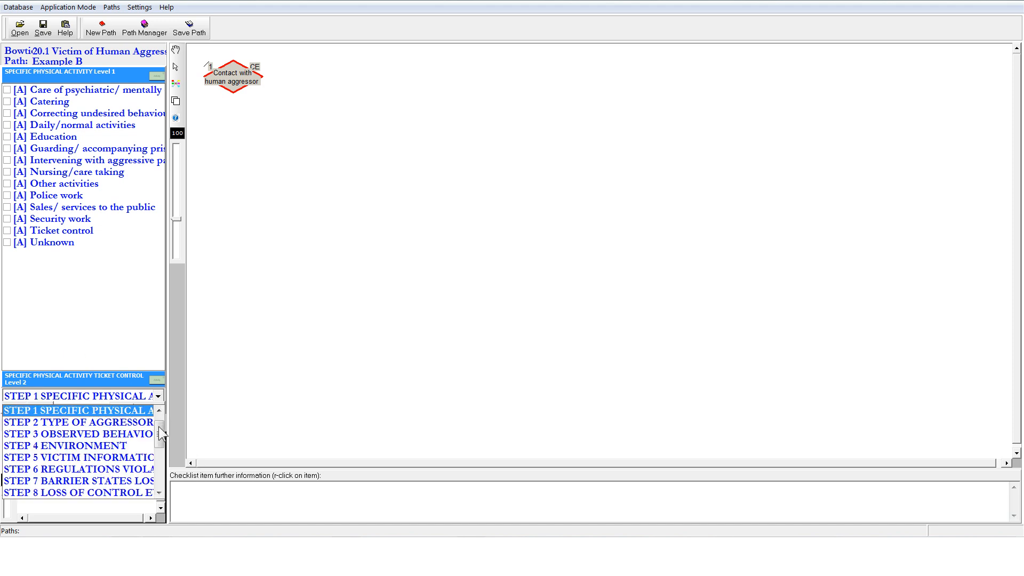
{"action": "scroll", "scroll_direction": "down", "scroll_amount": 3}
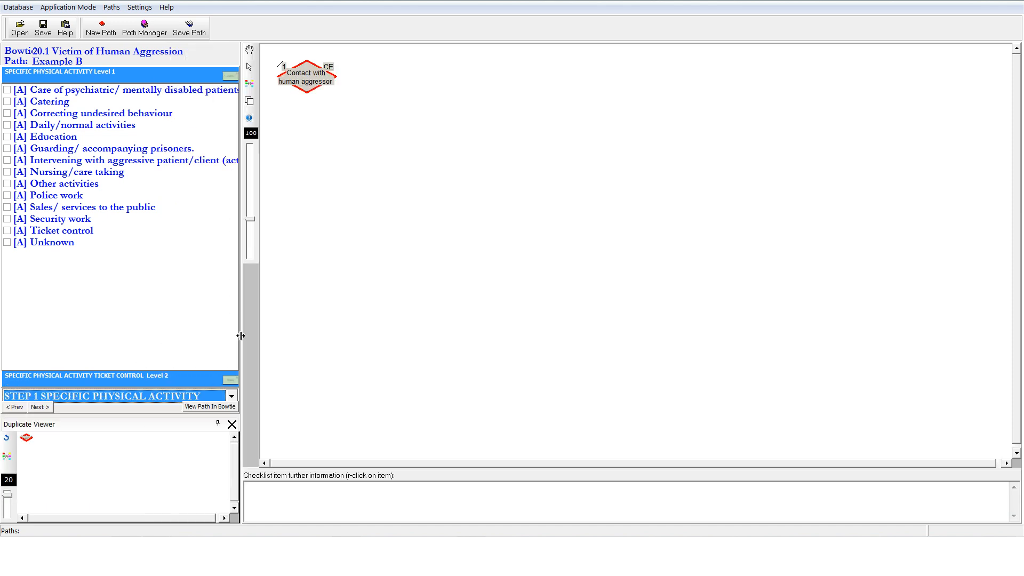
{"action": "left_click_drag", "start_coordinate": [240, 335], "coordinate": [274, 335]}
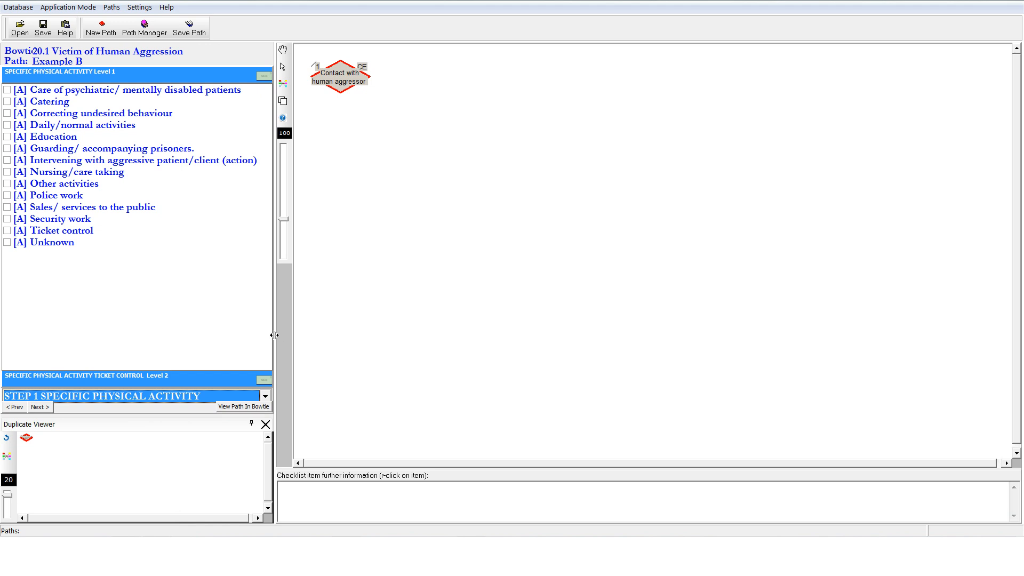
{"action": "mouse_move", "coordinate": [217, 319]}
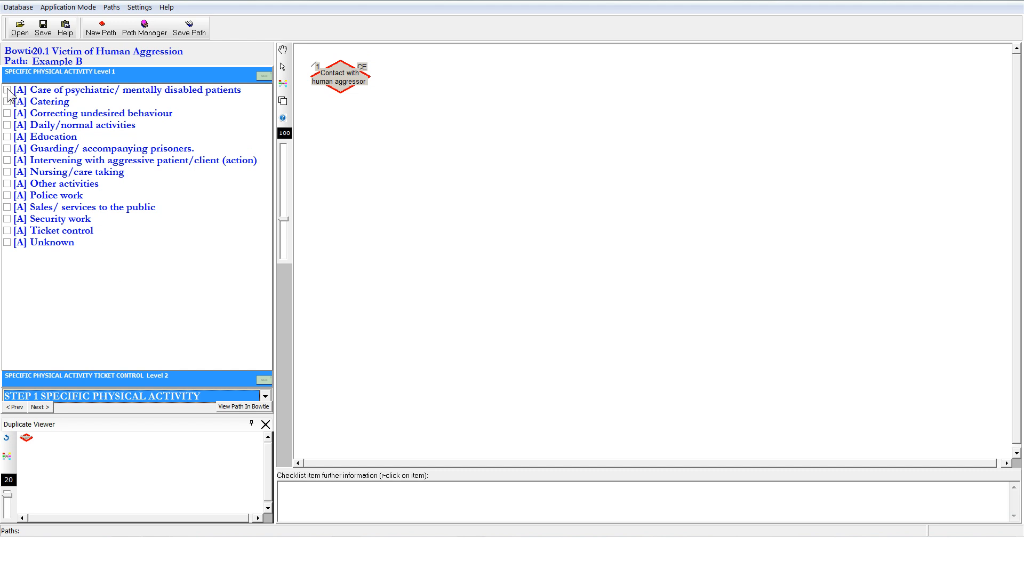
- Add Care of psychiatric/mentally disabled patients as activity, dropping Ticket control, and advance to Step 2
{"action": "left_click", "coordinate": [6, 89]}
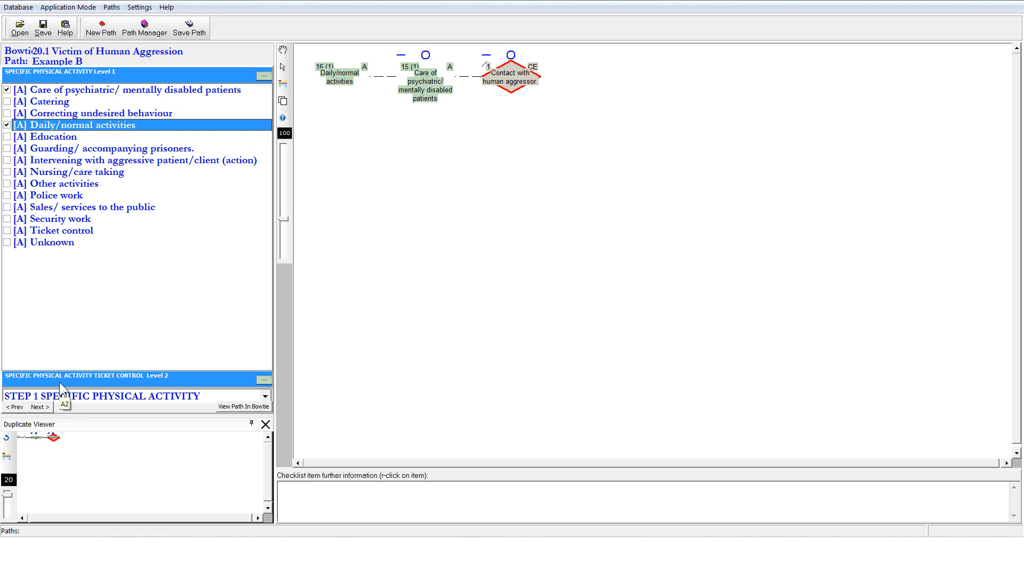
{"action": "left_click", "coordinate": [8, 231]}
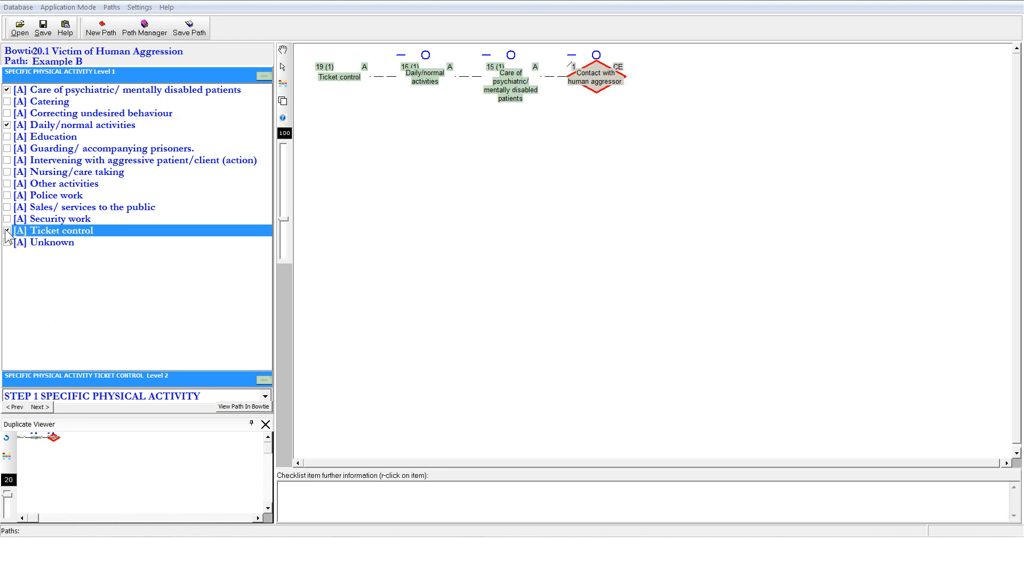
{"action": "left_click", "coordinate": [59, 230]}
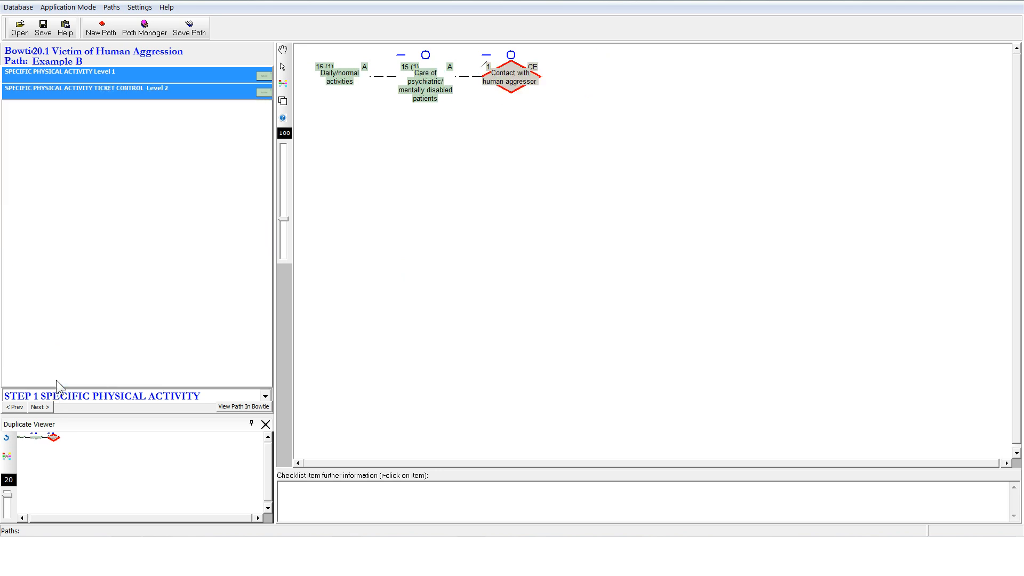
{"action": "left_click", "coordinate": [65, 72]}
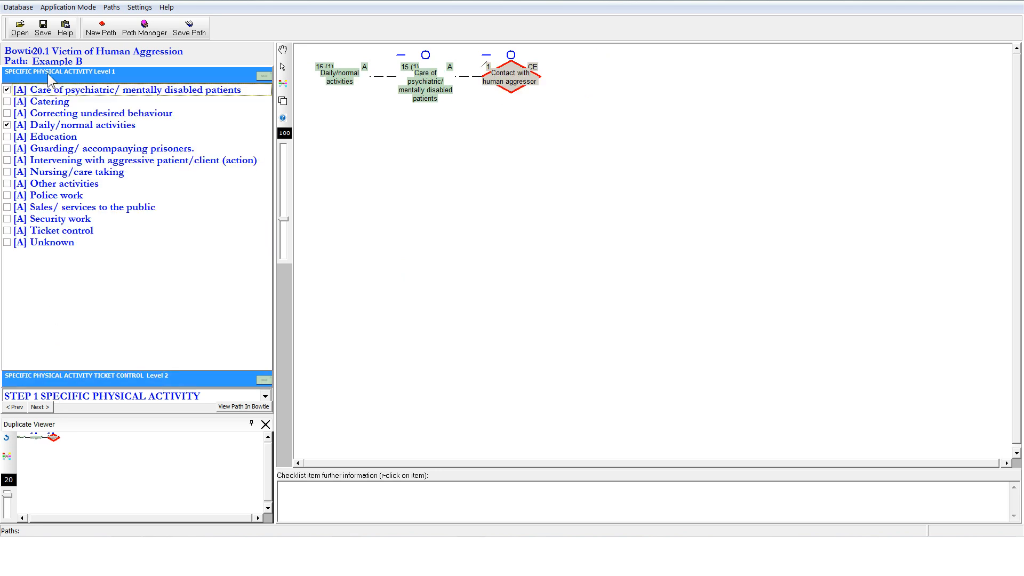
{"action": "left_click", "coordinate": [37, 406]}
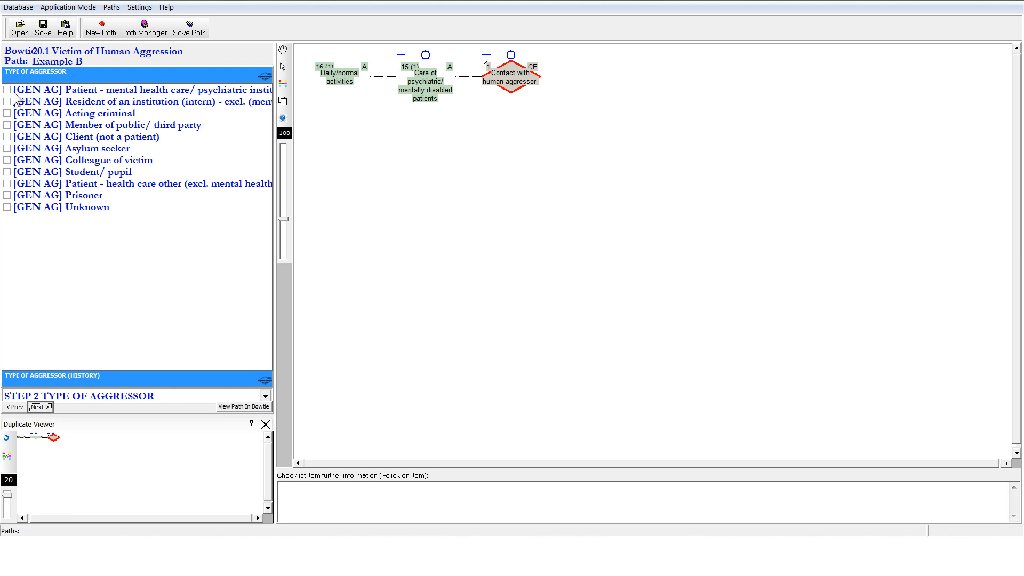
- Mark the aggressor as a mental health care patient classified mentally unstable/disturbed, then advance to Step 3
{"action": "left_click", "coordinate": [7, 90]}
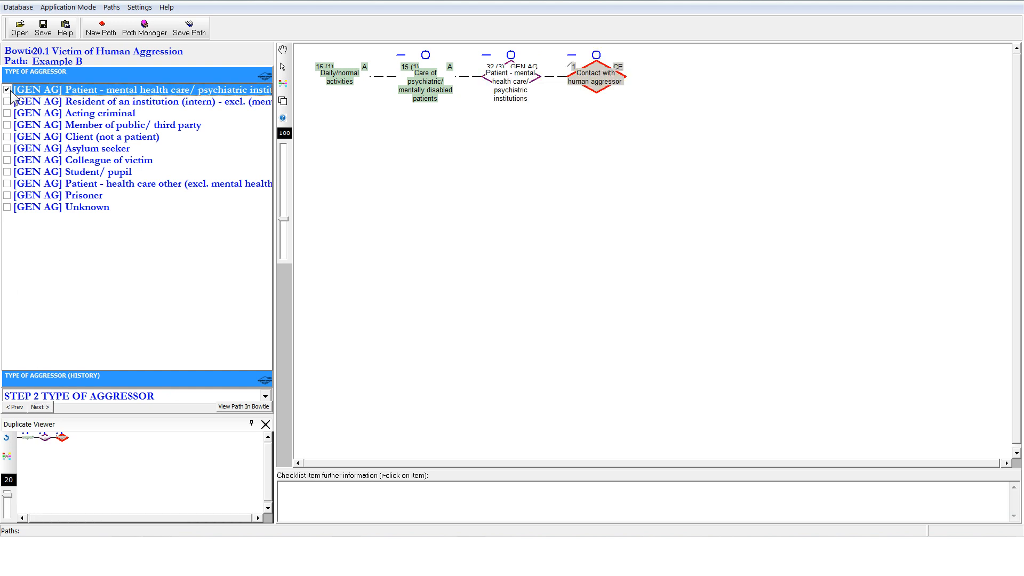
{"action": "mouse_move", "coordinate": [64, 385]}
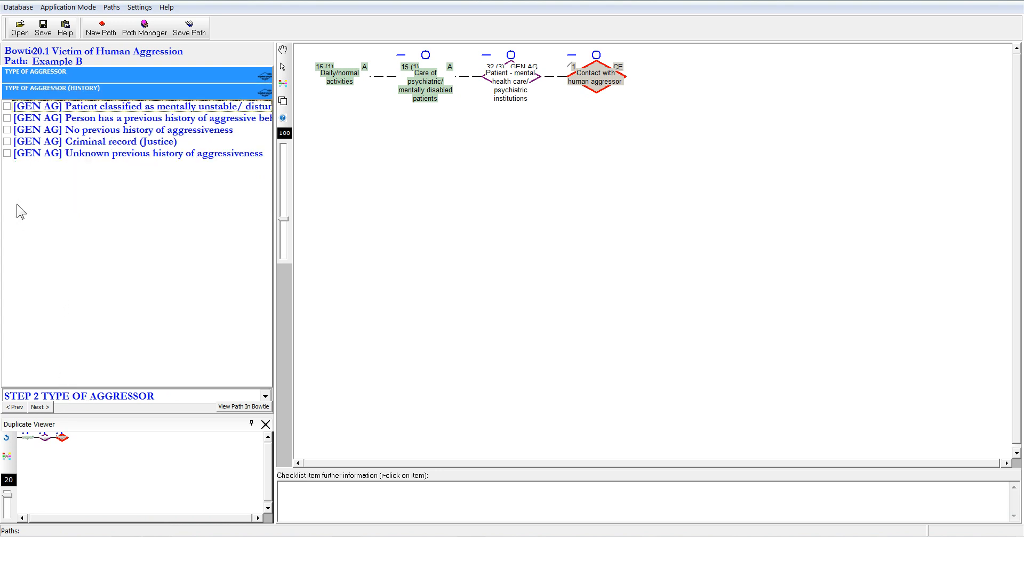
{"action": "left_click", "coordinate": [7, 106]}
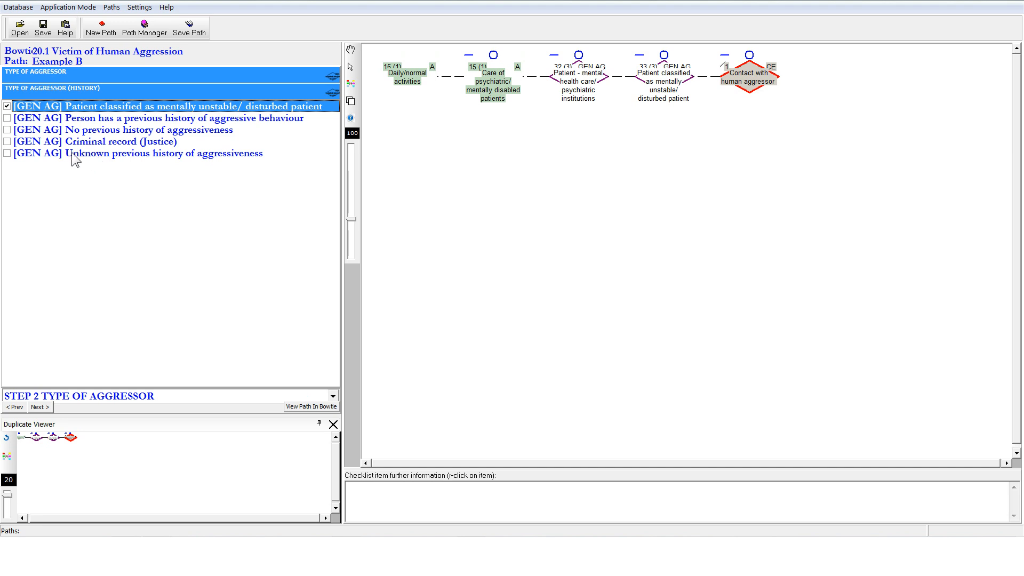
{"action": "left_click", "coordinate": [36, 407]}
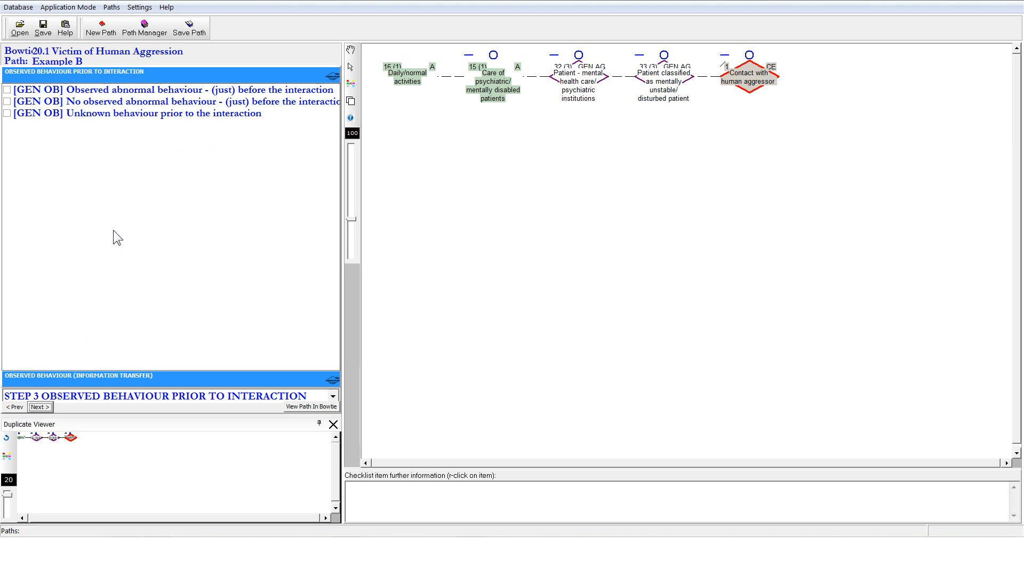
{"action": "mouse_move", "coordinate": [114, 235]}
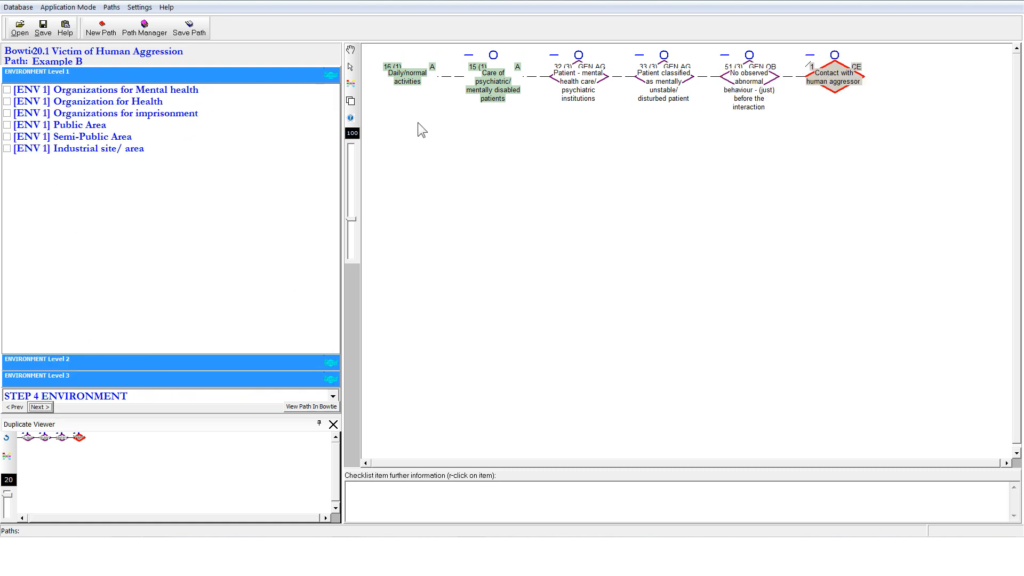
{"action": "mouse_move", "coordinate": [820, 119]}
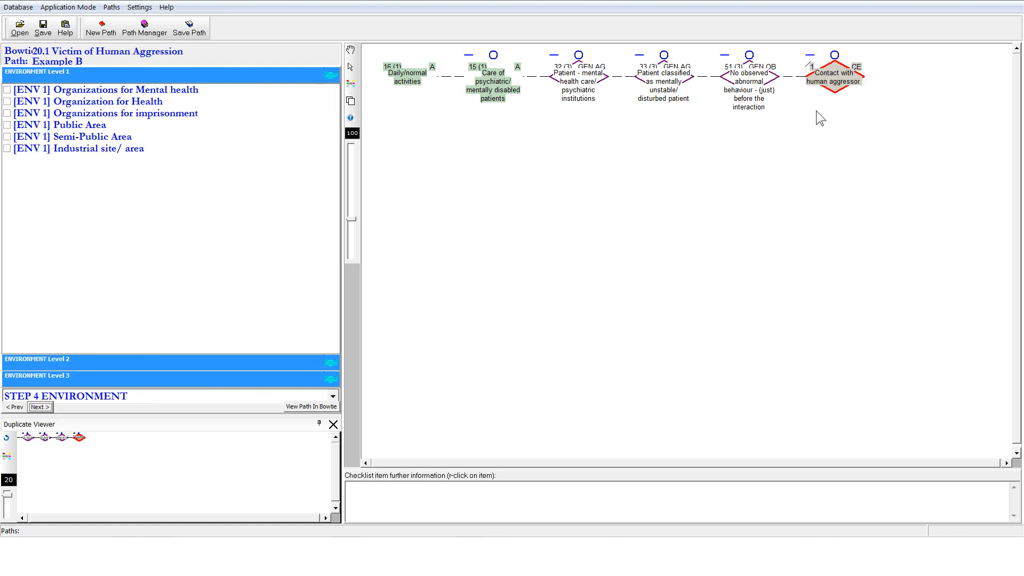
{"action": "mouse_move", "coordinate": [202, 240]}
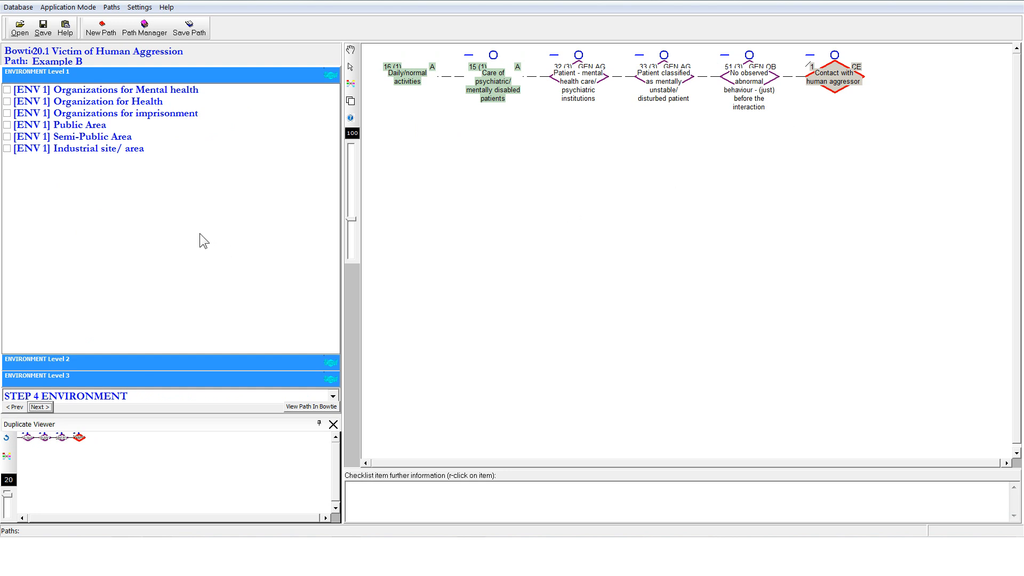
{"action": "mouse_move", "coordinate": [160, 183]}
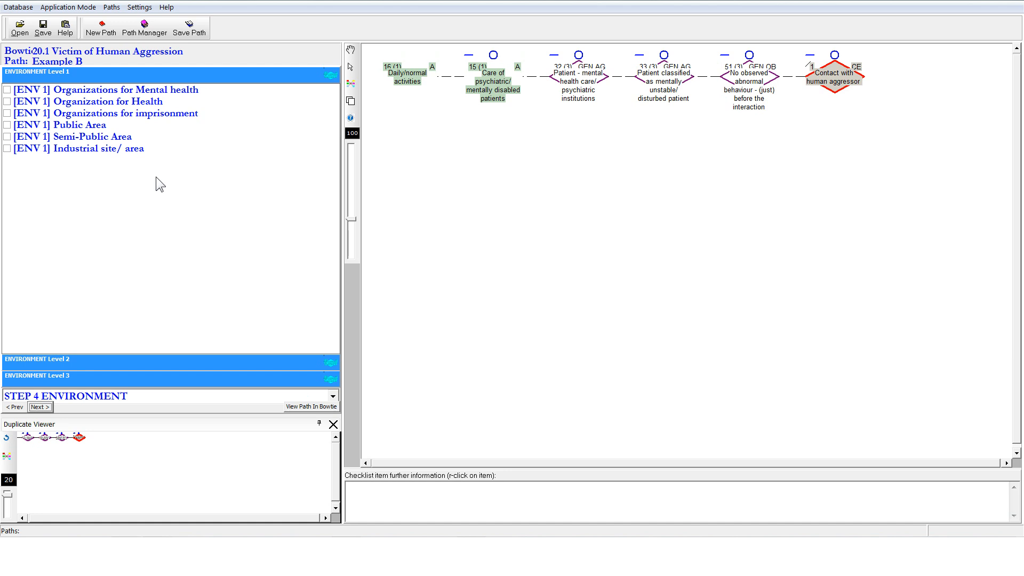
{"action": "mouse_move", "coordinate": [8, 103]}
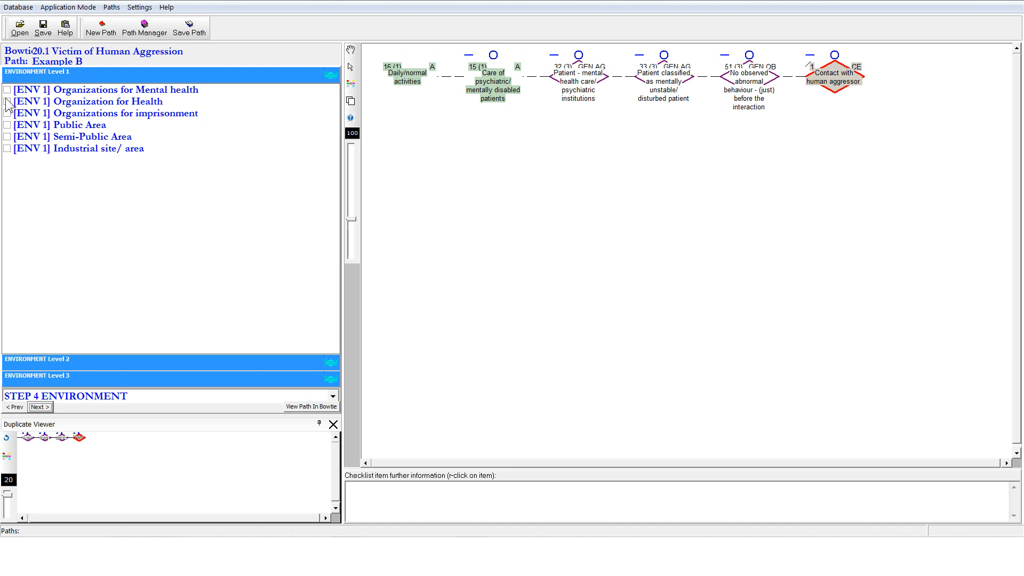
- Set the environment to Organizations for Mental health and advance to Step 5 victim information
{"action": "left_click", "coordinate": [8, 90]}
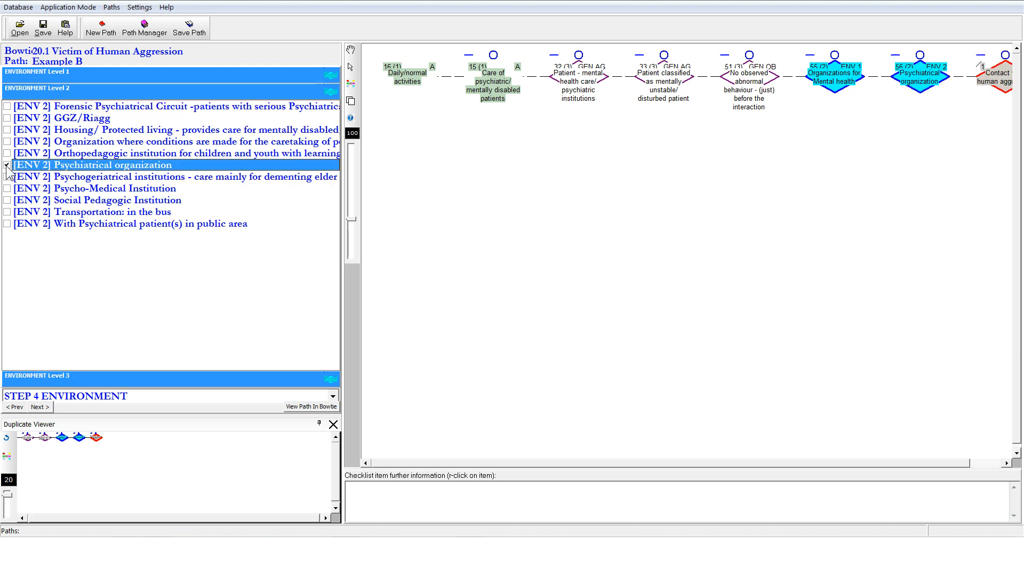
{"action": "left_click", "coordinate": [8, 164]}
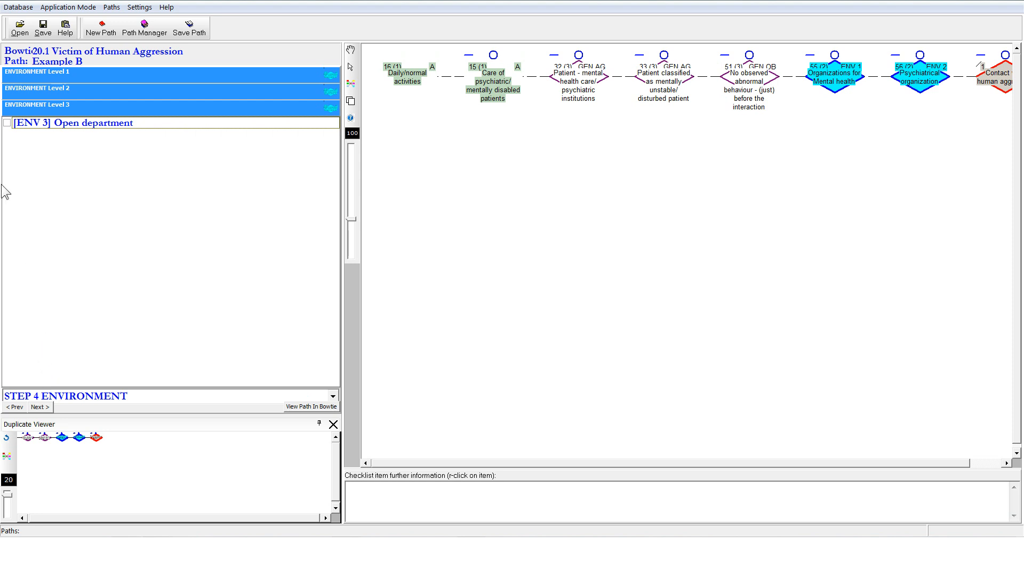
{"action": "mouse_move", "coordinate": [97, 140]}
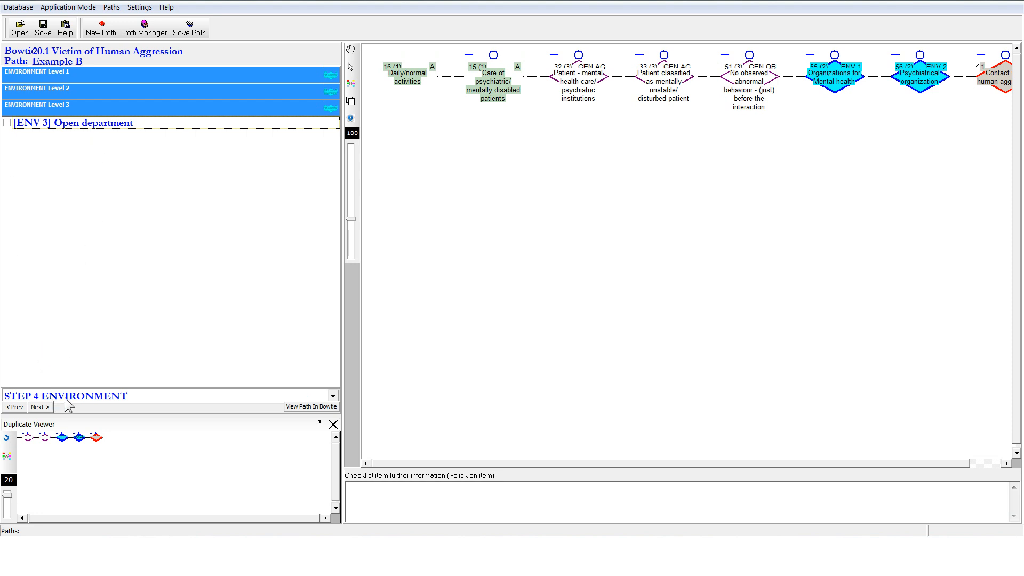
{"action": "left_click", "coordinate": [332, 396]}
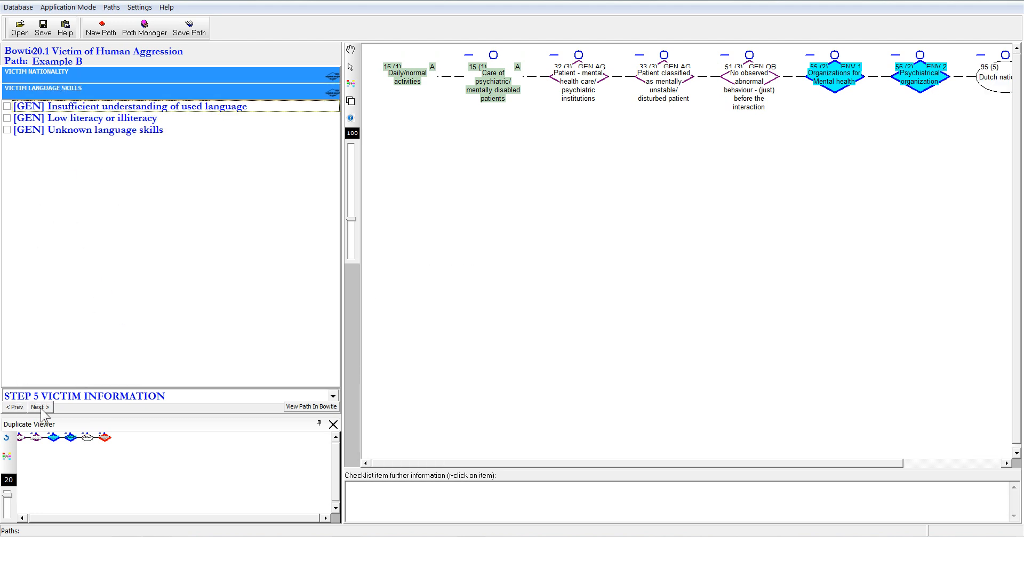
- Advance through Step 5 victim information and Step 6 regulations to the barrier states step
{"action": "left_click", "coordinate": [36, 406]}
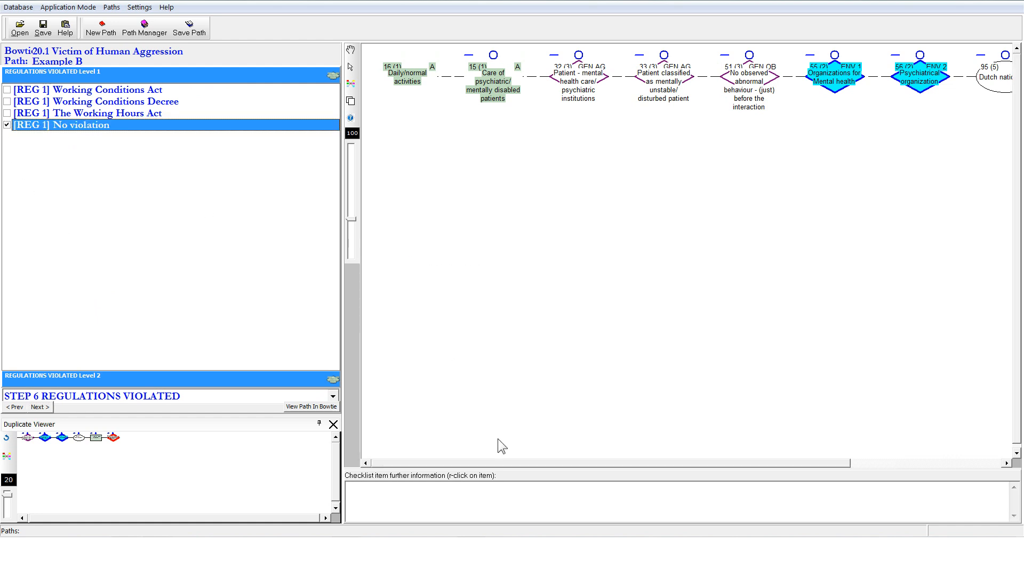
{"action": "mouse_move", "coordinate": [644, 472]}
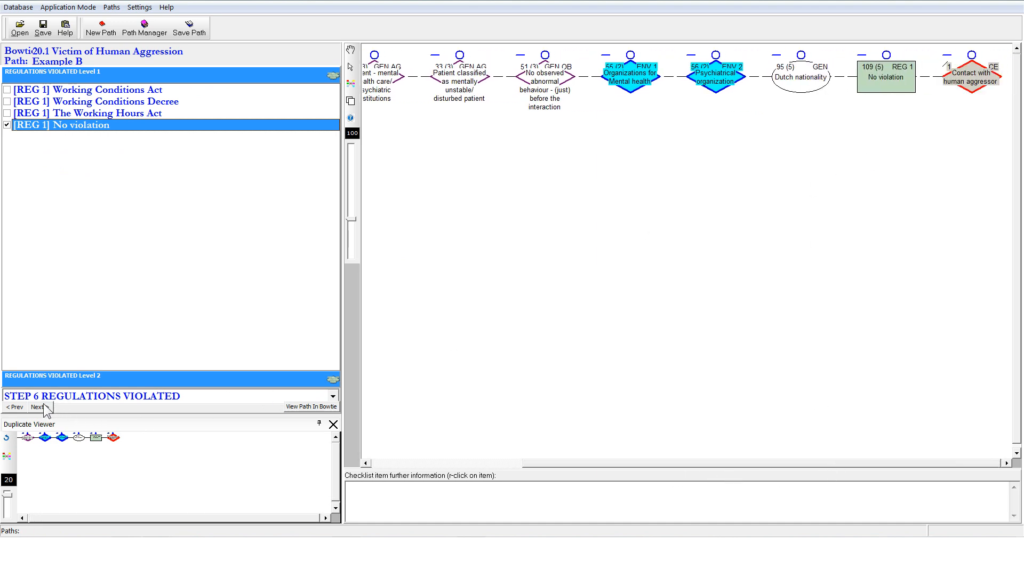
{"action": "left_click", "coordinate": [37, 406]}
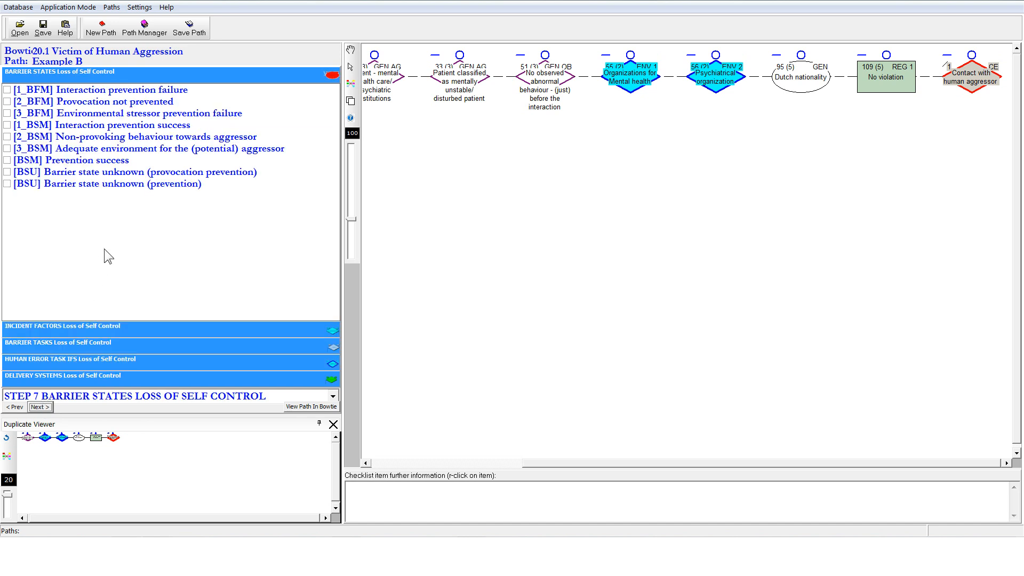
{"action": "mouse_move", "coordinate": [5, 150]}
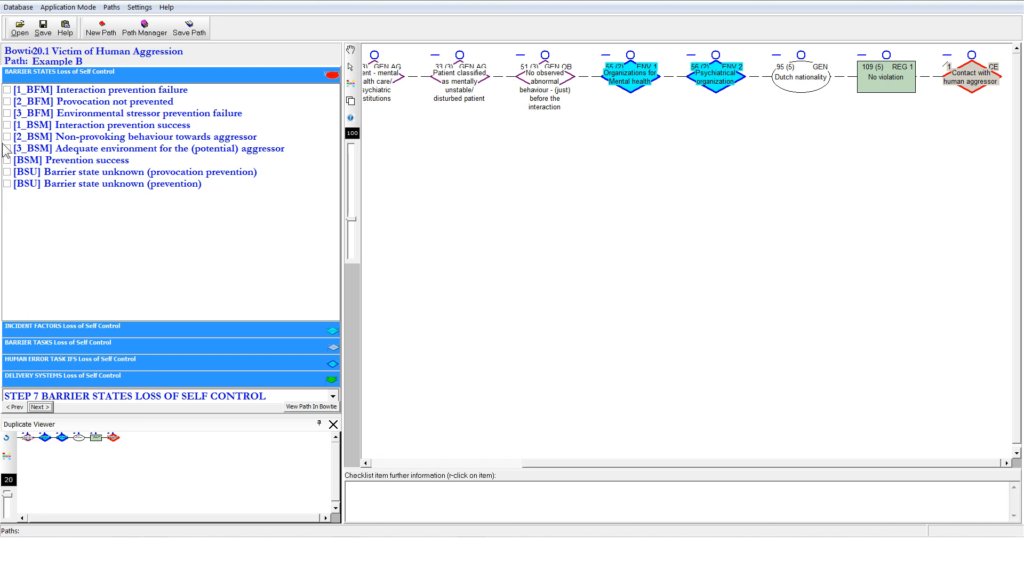
{"action": "mouse_move", "coordinate": [12, 121]}
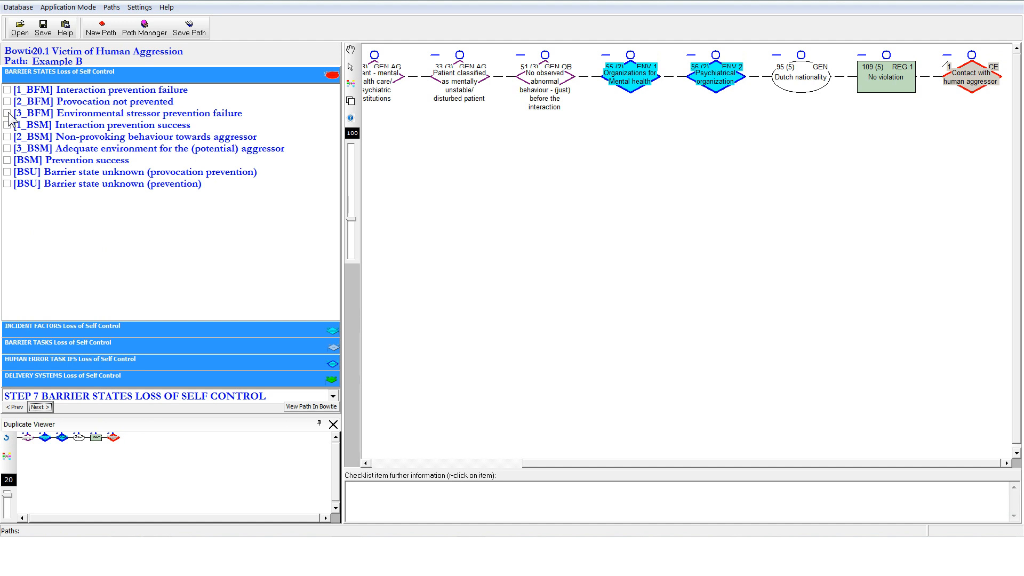
{"action": "mouse_move", "coordinate": [36, 153]}
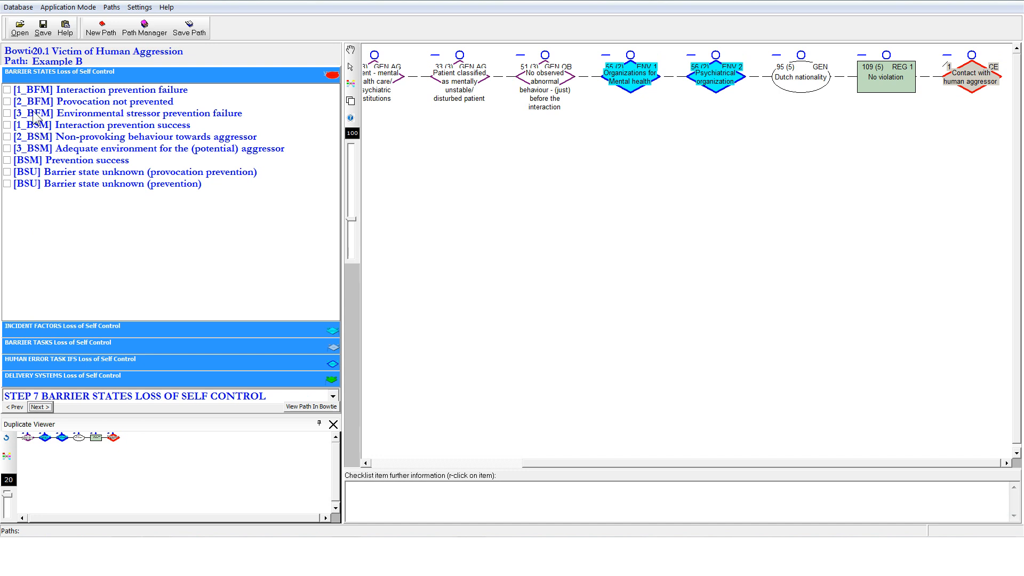
{"action": "mouse_move", "coordinate": [30, 89]}
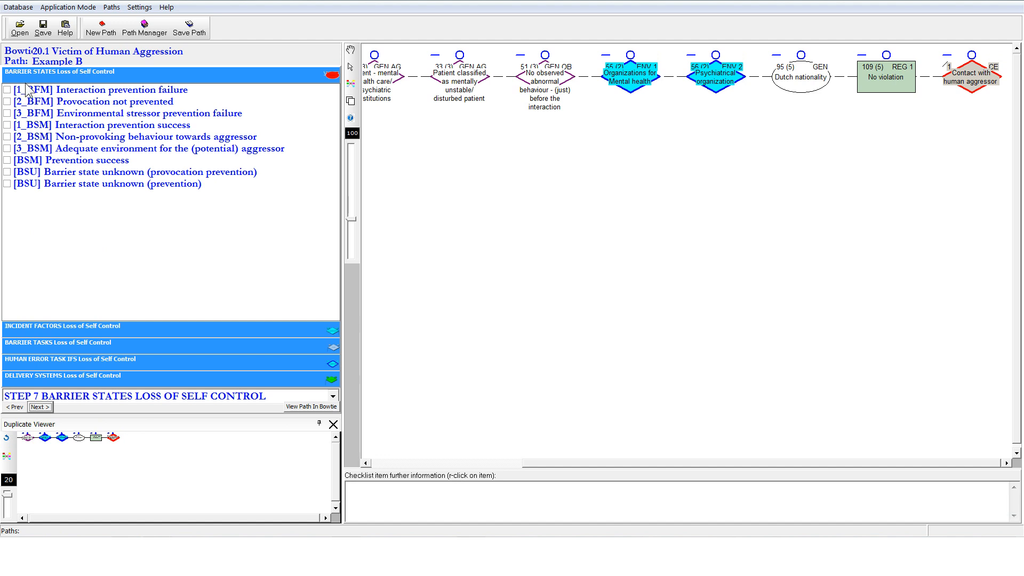
{"action": "mouse_move", "coordinate": [91, 101]}
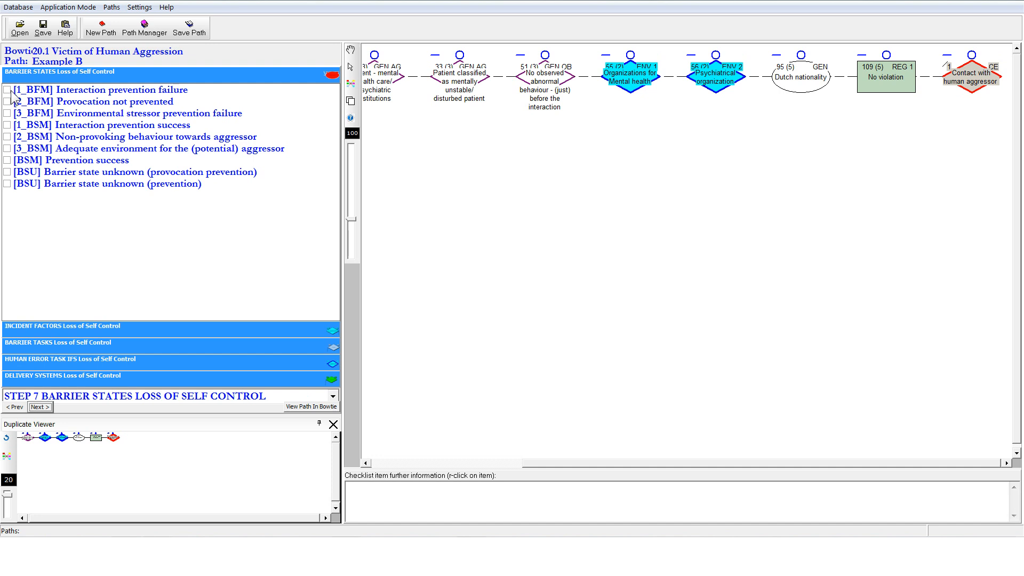
- Mark Interaction prevention failure as the Step 7 barrier state
{"action": "left_click", "coordinate": [7, 89]}
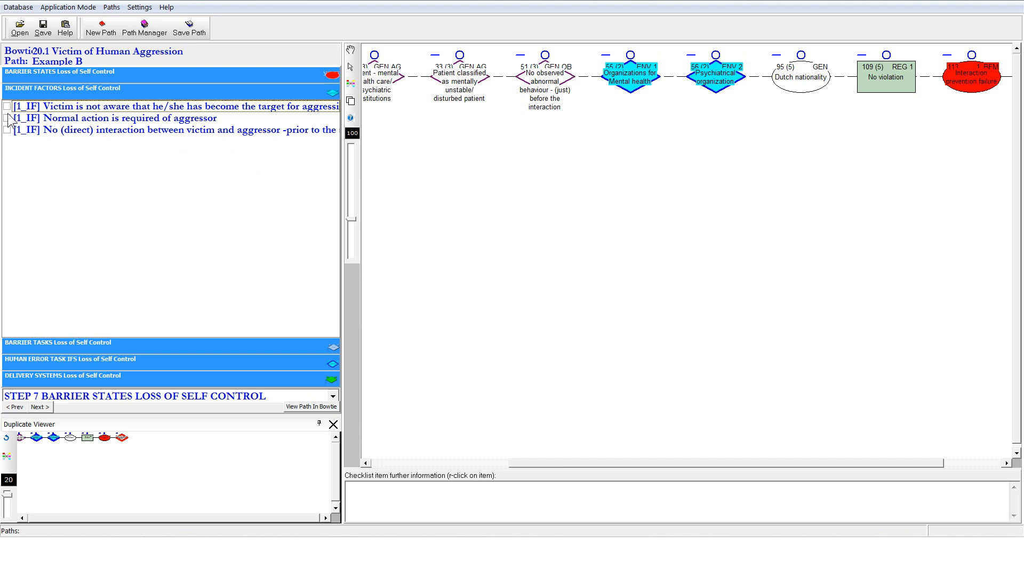
- Check 'Normal action is required of aggressor' as incident factor and 'Provide' as the failing barrier task
{"action": "left_click", "coordinate": [129, 119]}
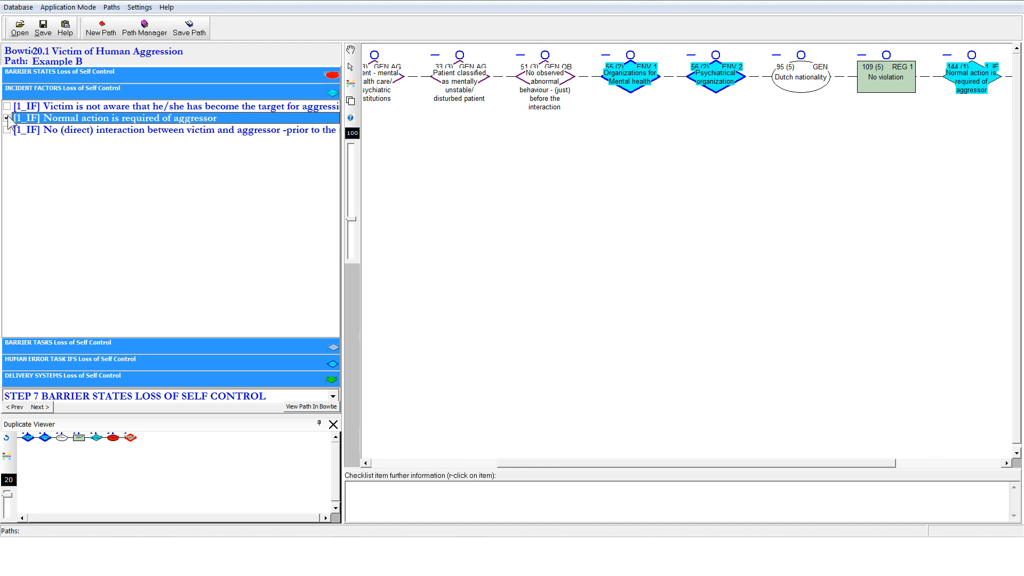
{"action": "left_click", "coordinate": [7, 117]}
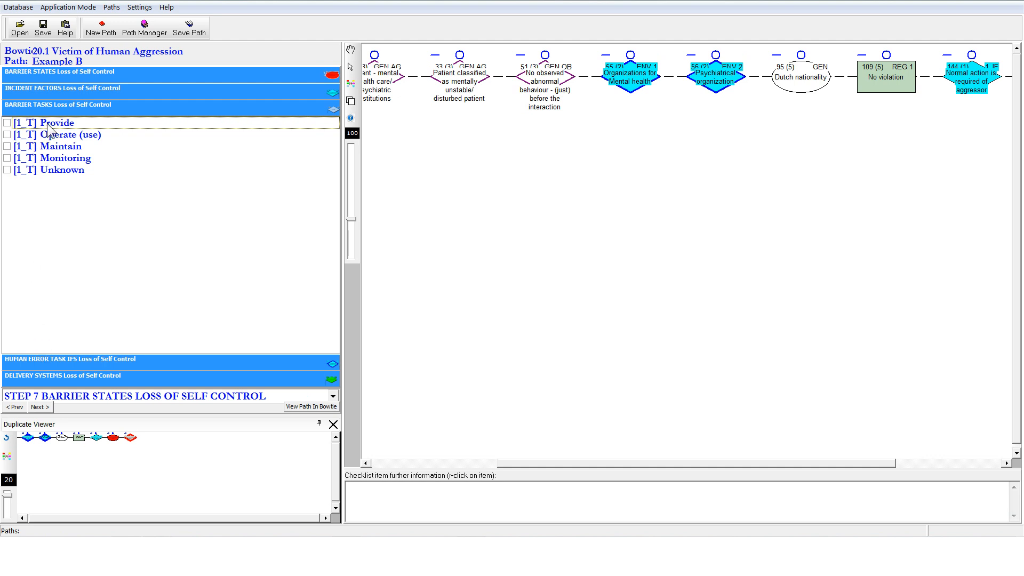
{"action": "left_click", "coordinate": [49, 123]}
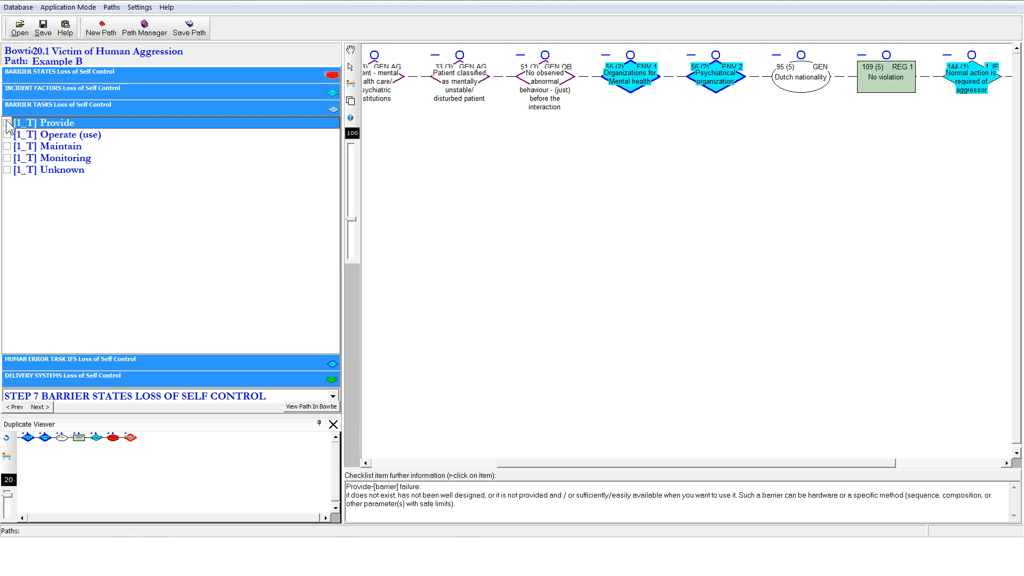
{"action": "left_click", "coordinate": [7, 121]}
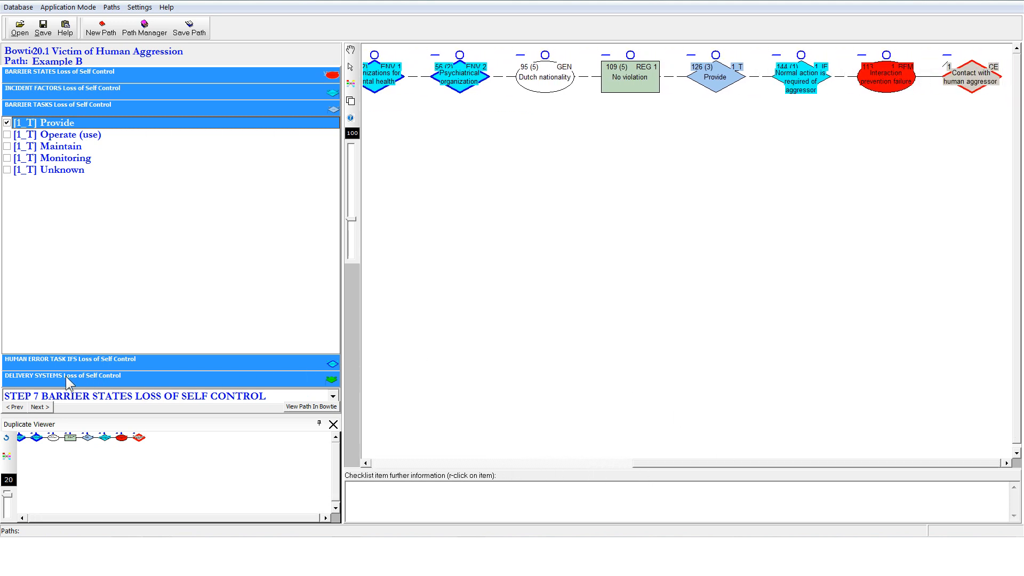
- Check 'Plans and procedures' under Delivery Systems and advance to Step 8
{"action": "left_click", "coordinate": [61, 375]}
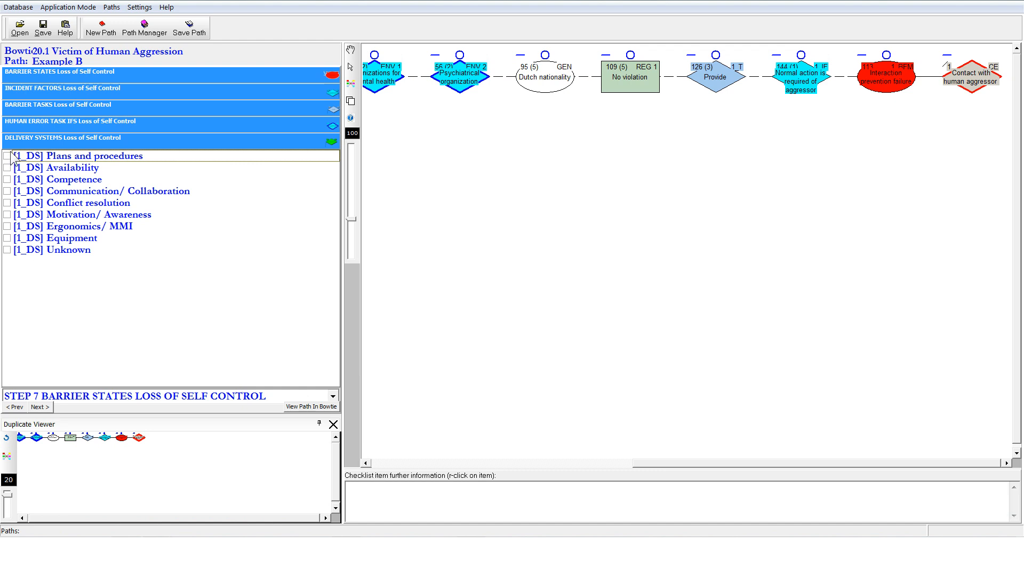
{"action": "left_click", "coordinate": [6, 155]}
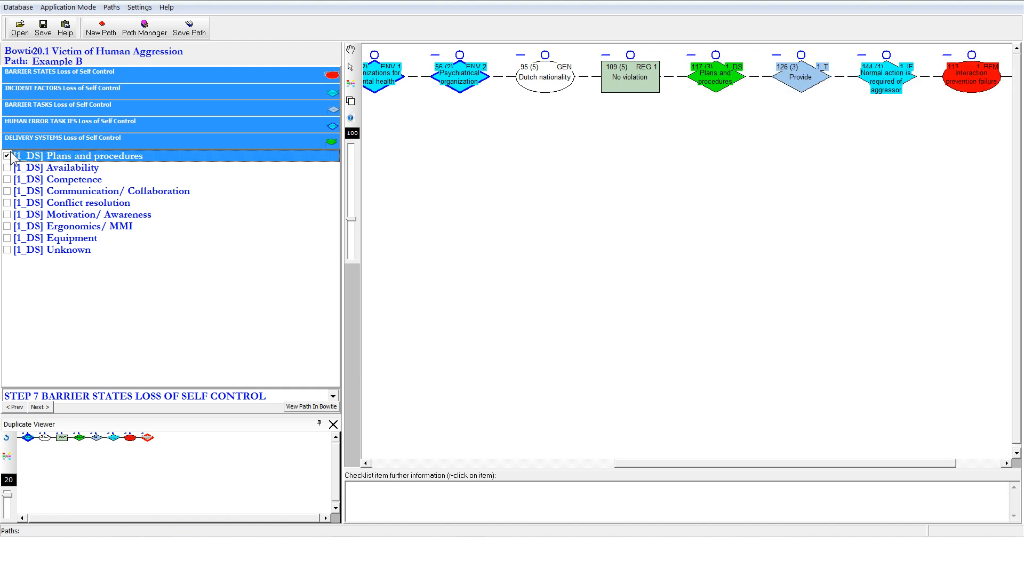
{"action": "mouse_move", "coordinate": [527, 446]}
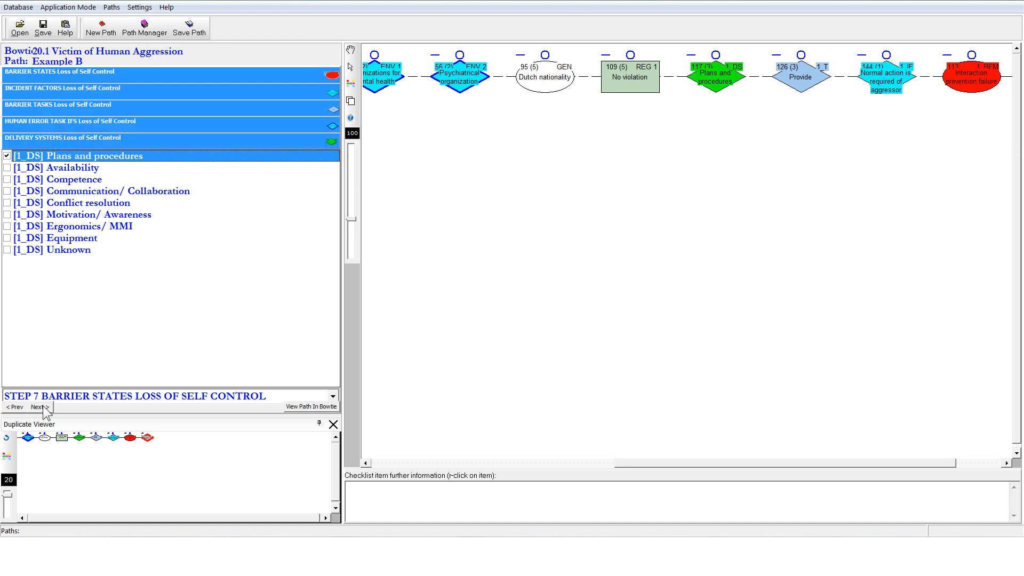
{"action": "left_click", "coordinate": [36, 406]}
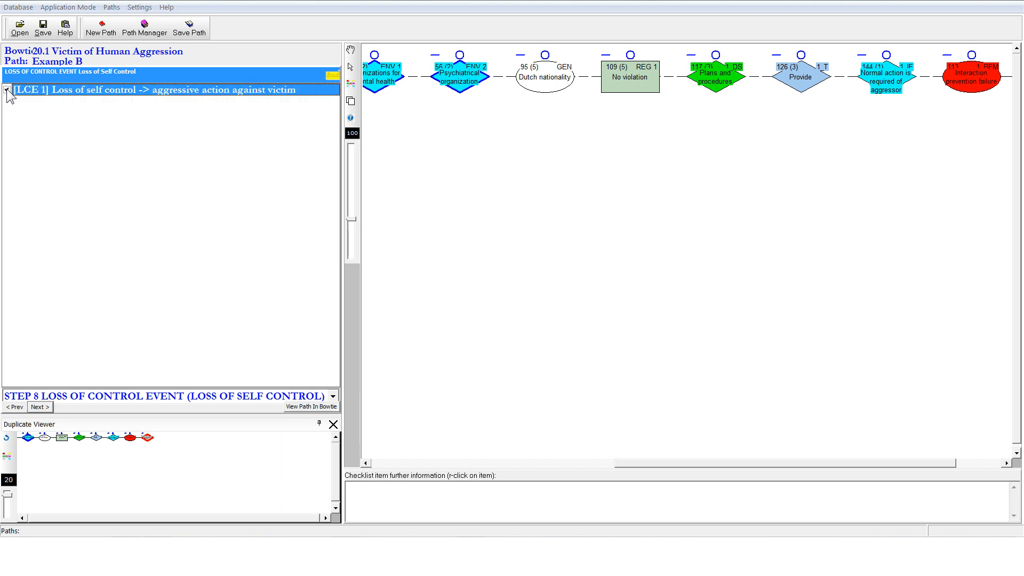
- Add the LCE 1 loss of self control event and advance to Step 9
{"action": "left_click", "coordinate": [39, 407]}
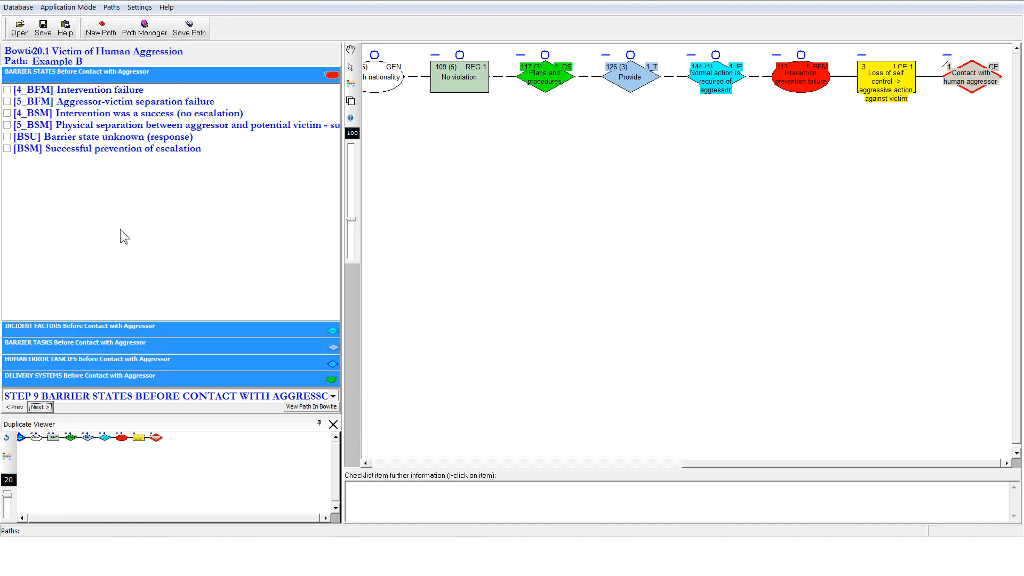
{"action": "mouse_move", "coordinate": [124, 237]}
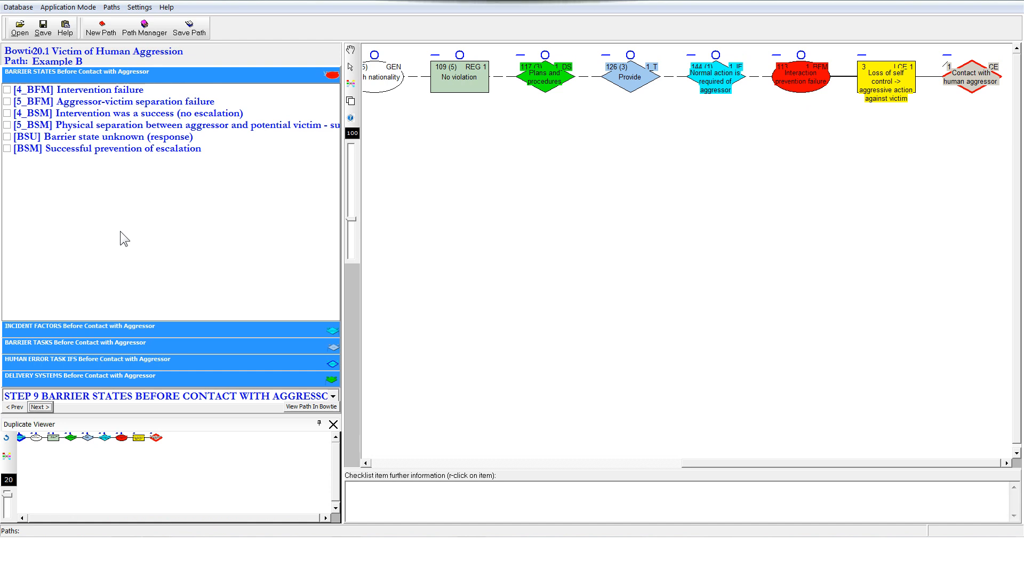
{"action": "mouse_move", "coordinate": [111, 230]}
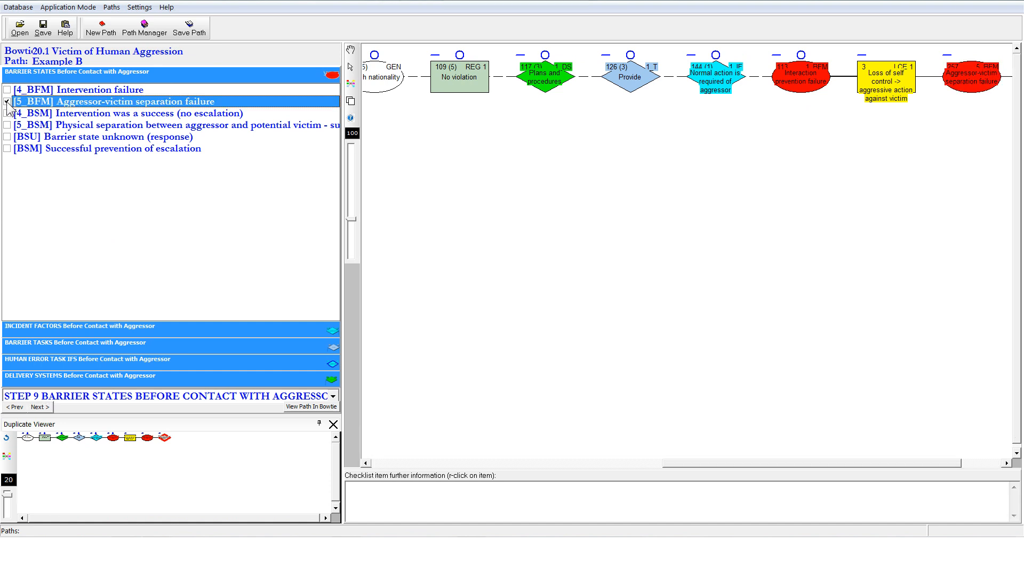
- Check Aggressor-victim separation failure, Victim fails to escape, Operate (use) and Mistake for Step 9
{"action": "left_click", "coordinate": [7, 101]}
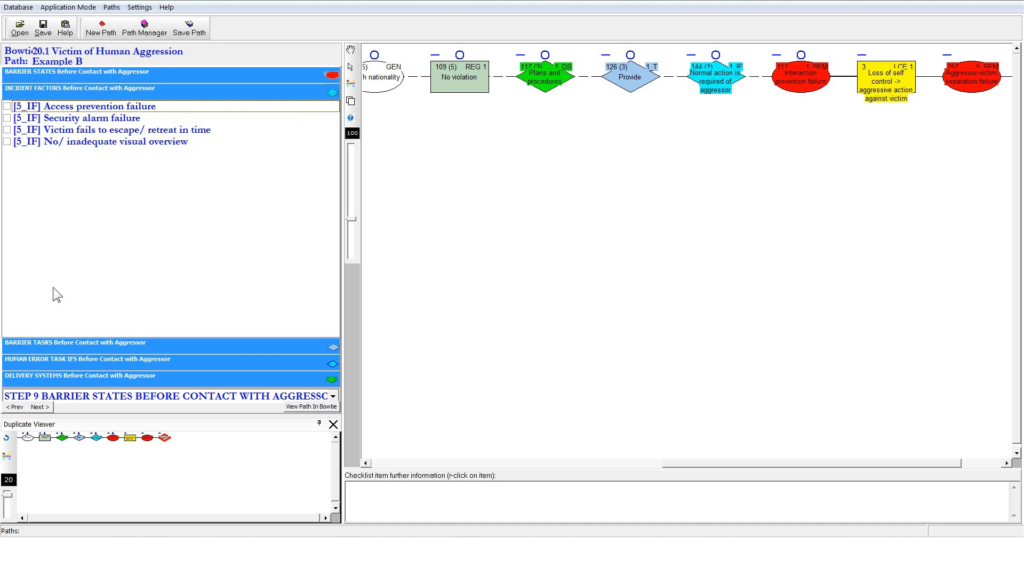
{"action": "mouse_move", "coordinate": [7, 136]}
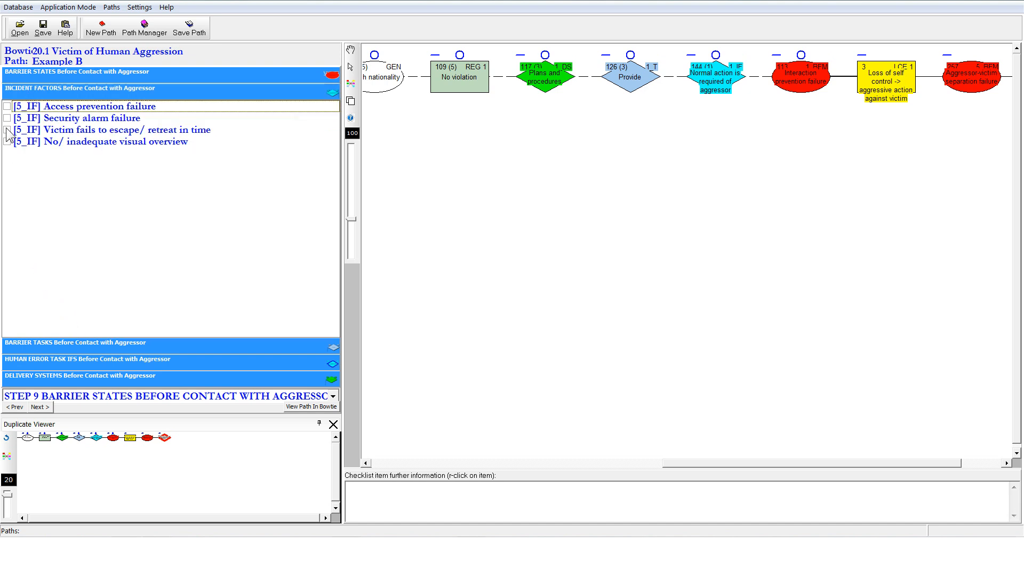
{"action": "left_click", "coordinate": [7, 129]}
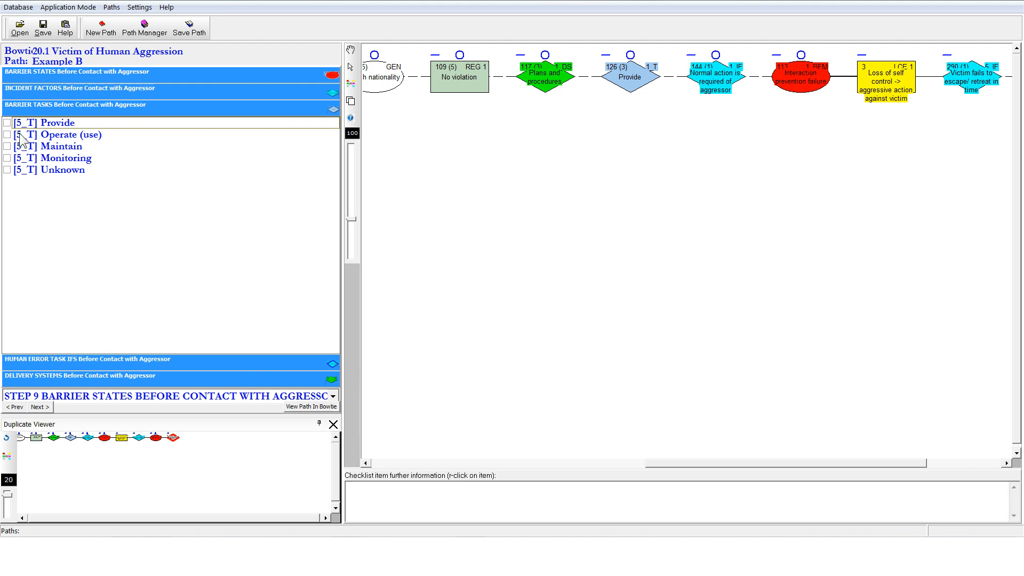
{"action": "left_click", "coordinate": [8, 134]}
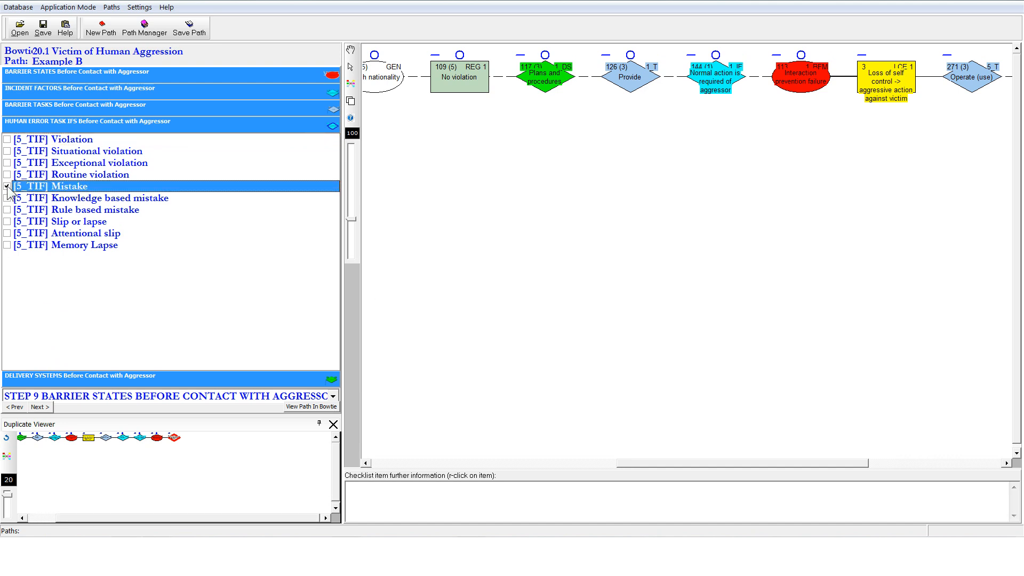
{"action": "left_click", "coordinate": [7, 185]}
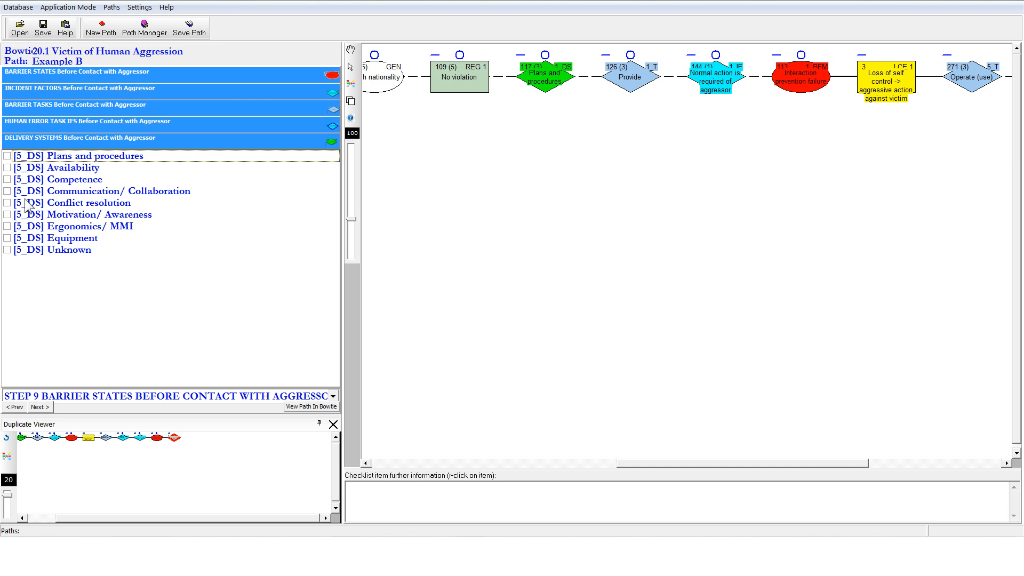
- Check Availability, Communication/Collaboration and Motivation/Awareness as delivery systems and advance to Step 10
{"action": "left_click", "coordinate": [6, 168]}
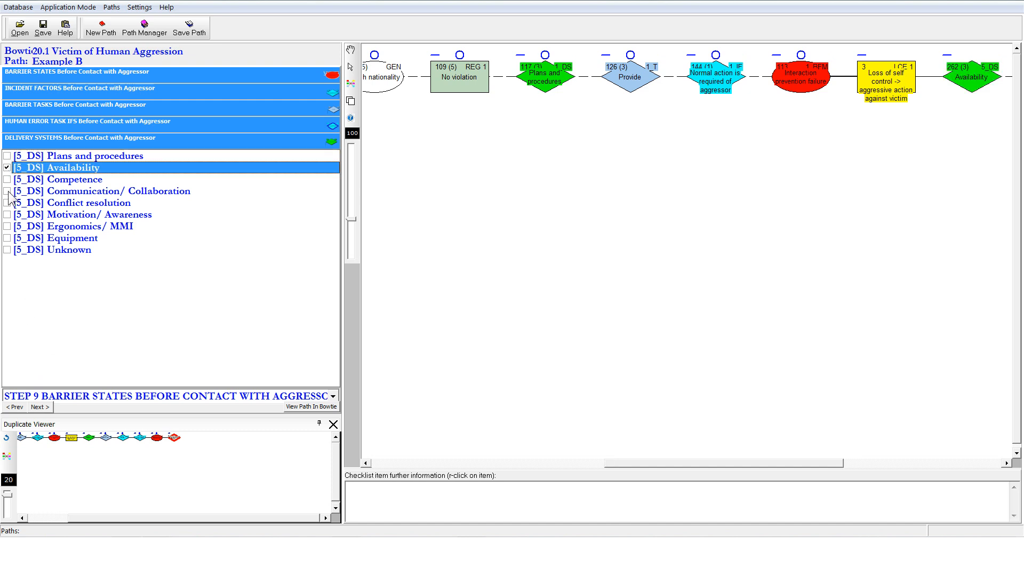
{"action": "left_click", "coordinate": [8, 191]}
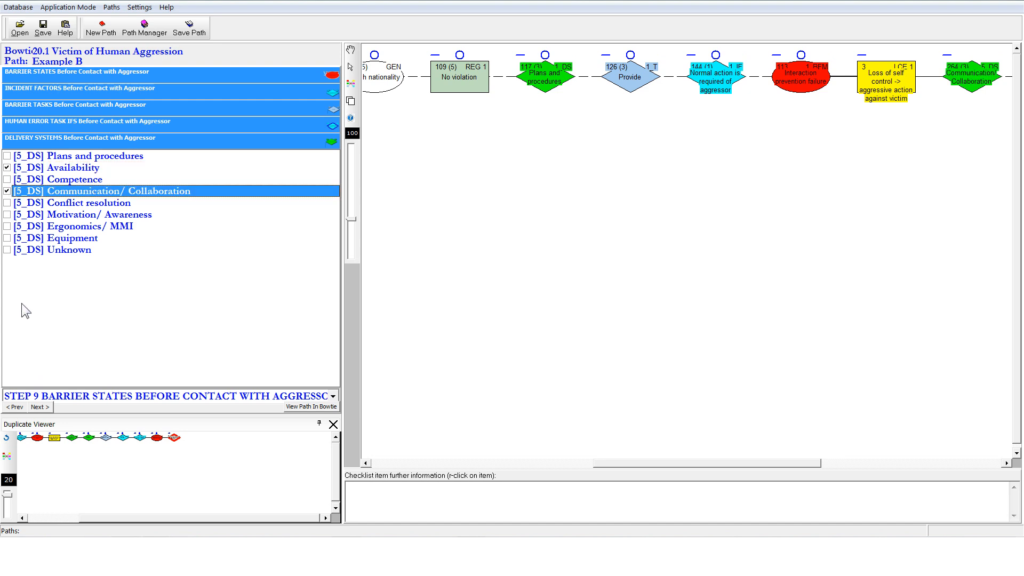
{"action": "mouse_move", "coordinate": [18, 224]}
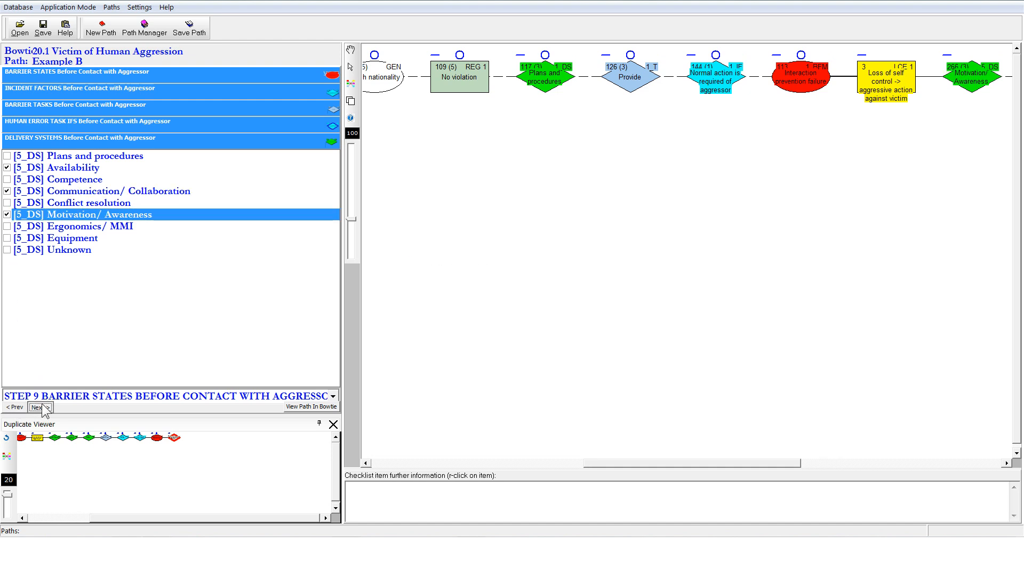
{"action": "left_click", "coordinate": [37, 406]}
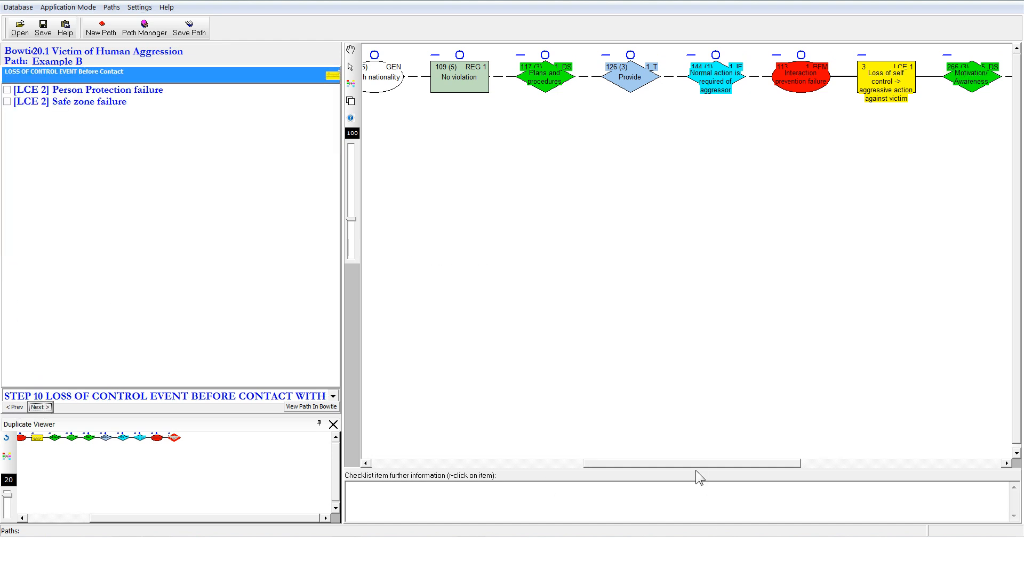
- Check Person Protection failure for Step 10, then Contact with human aggressor as the centre event
{"action": "scroll", "scroll_direction": "right", "scroll_amount": 3}
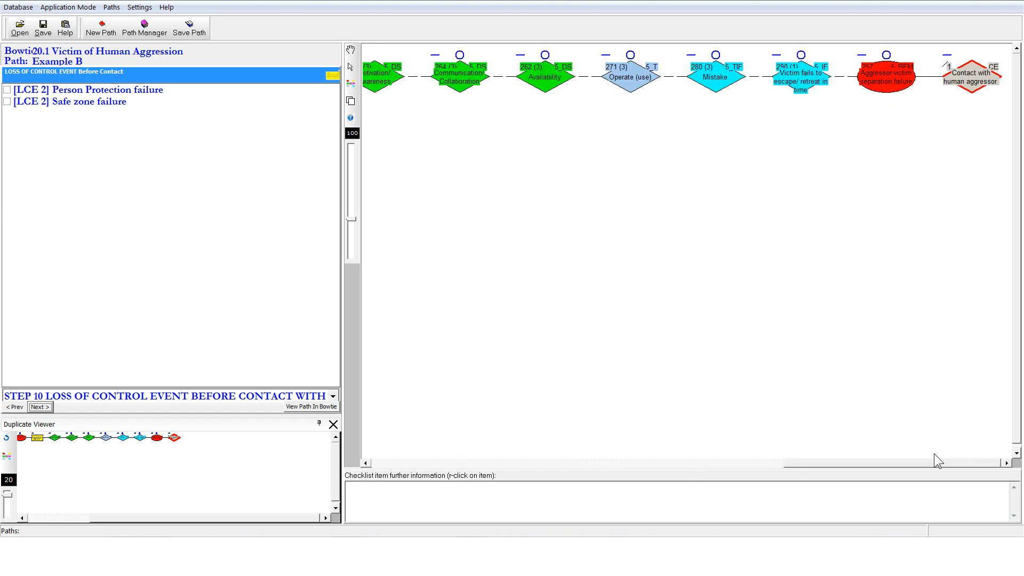
{"action": "mouse_move", "coordinate": [702, 125]}
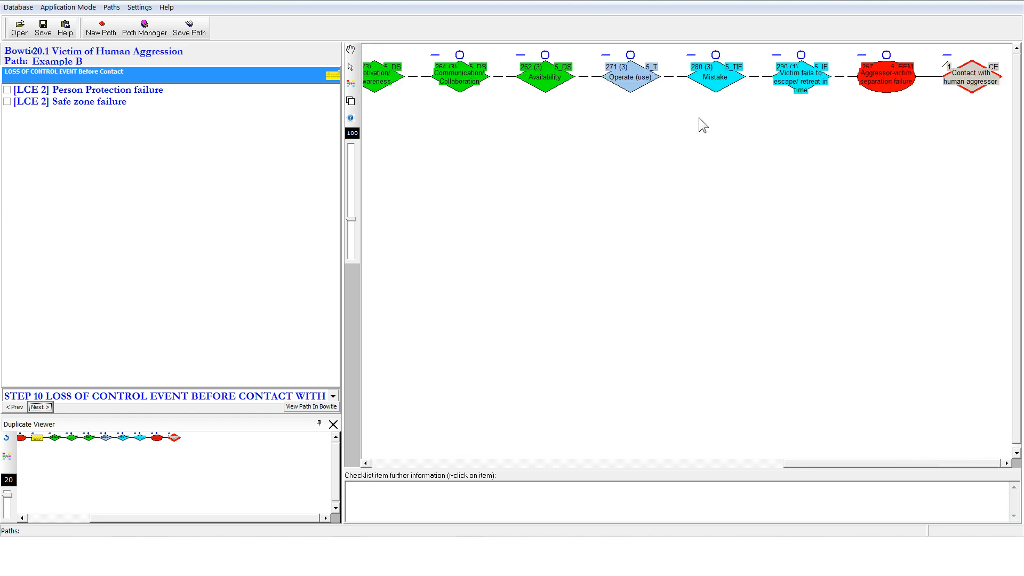
{"action": "left_click", "coordinate": [91, 90]}
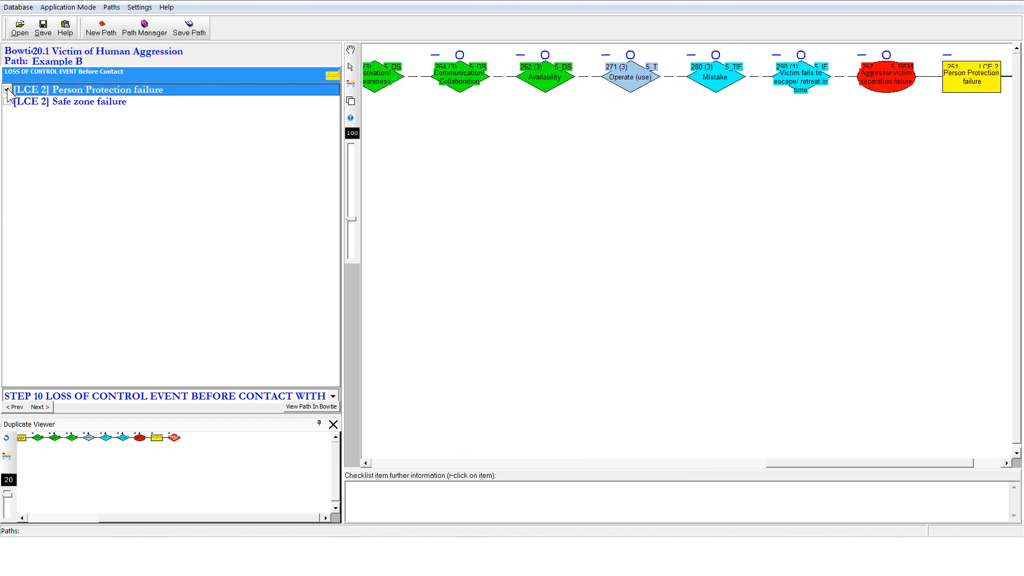
{"action": "left_click", "coordinate": [8, 89]}
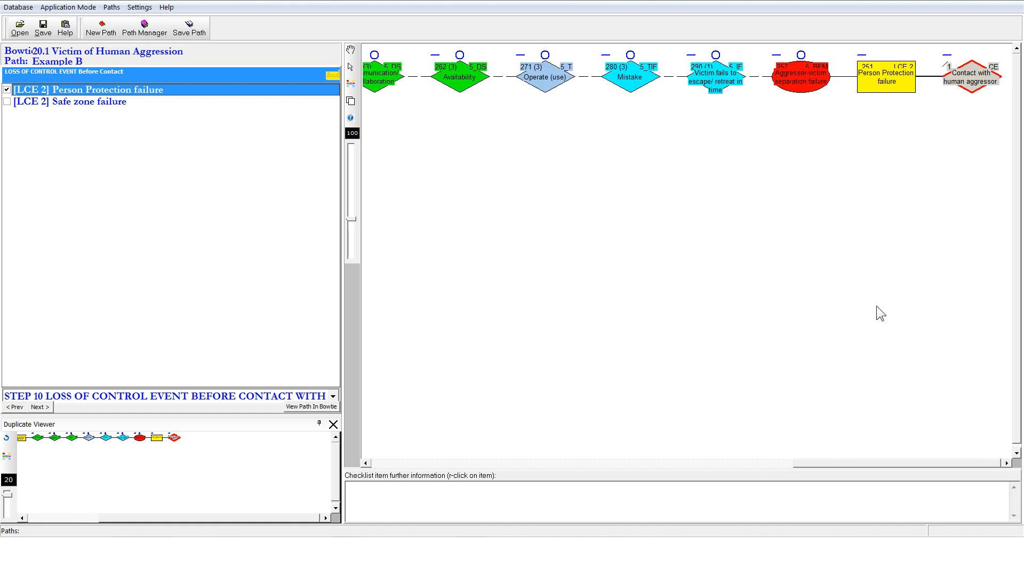
{"action": "mouse_move", "coordinate": [970, 77]}
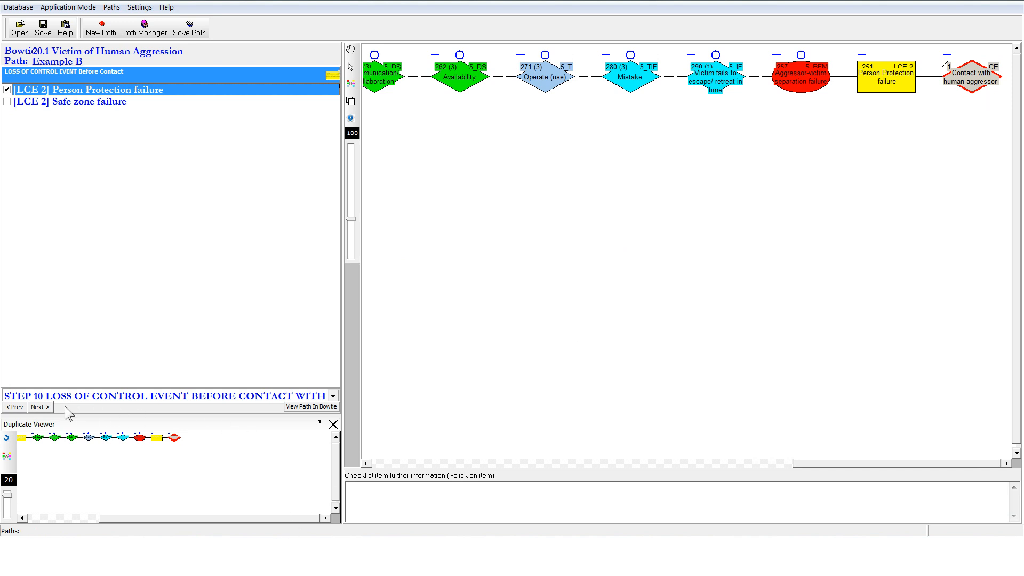
{"action": "left_click", "coordinate": [38, 407]}
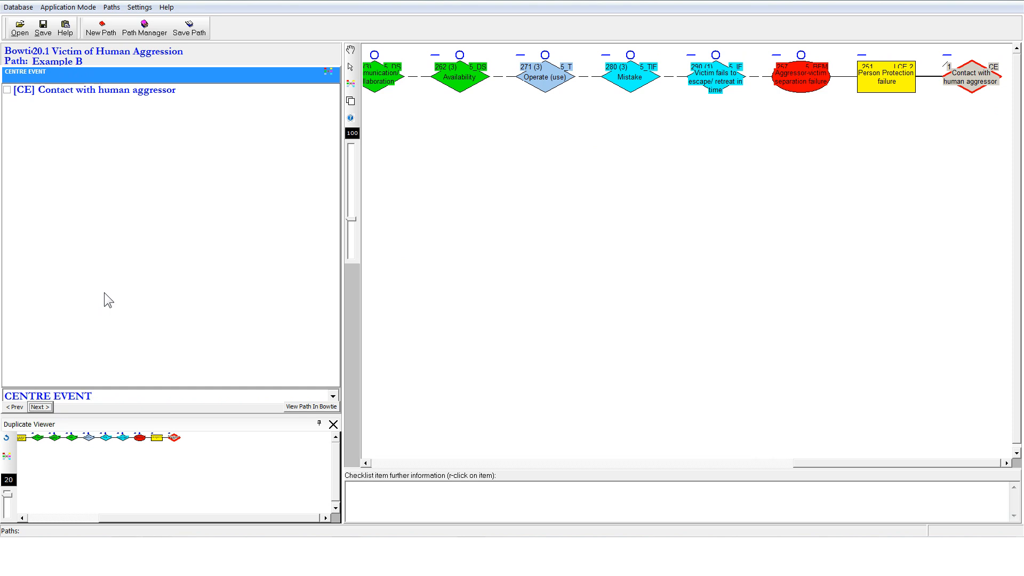
{"action": "left_click", "coordinate": [7, 90]}
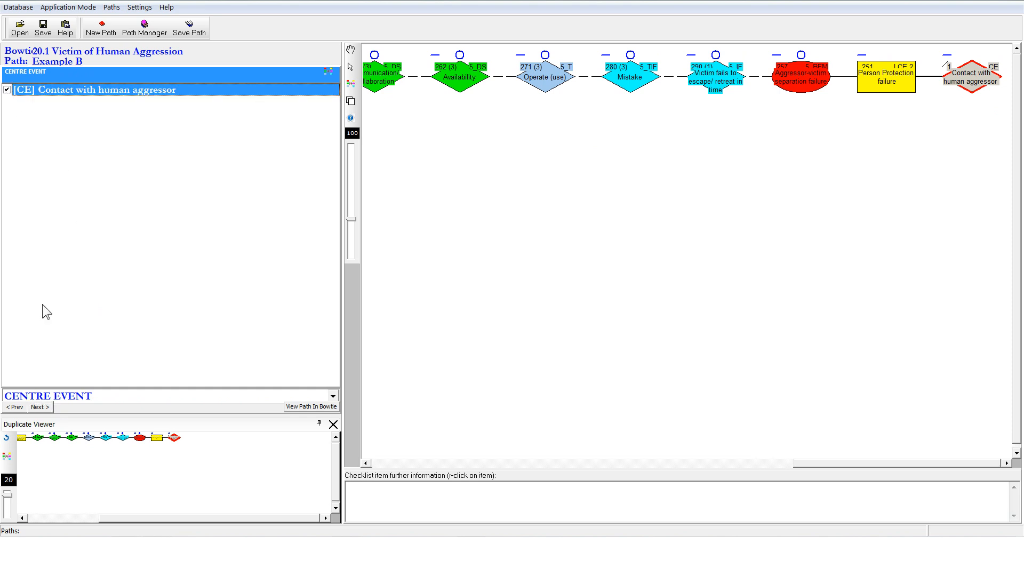